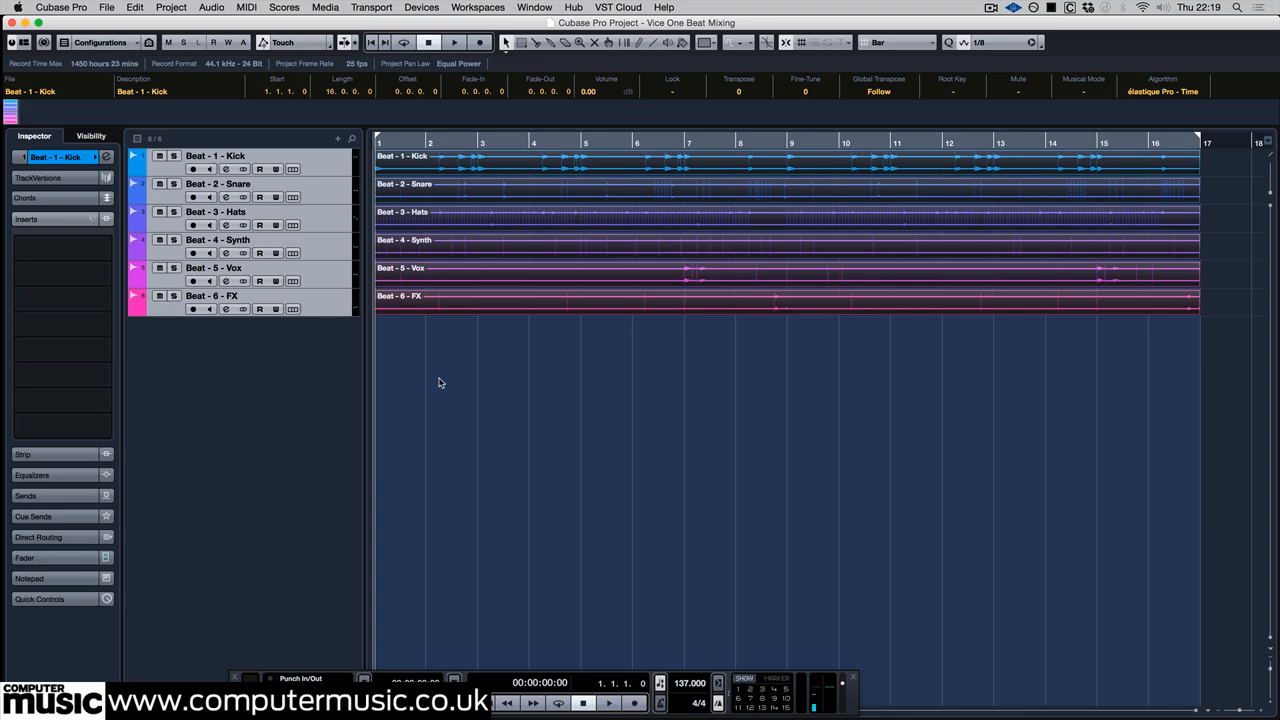
- Bring up the Vice One compressor in insert slot 1 of the Kick track
{"action": "left_click", "coordinate": [452, 42]}
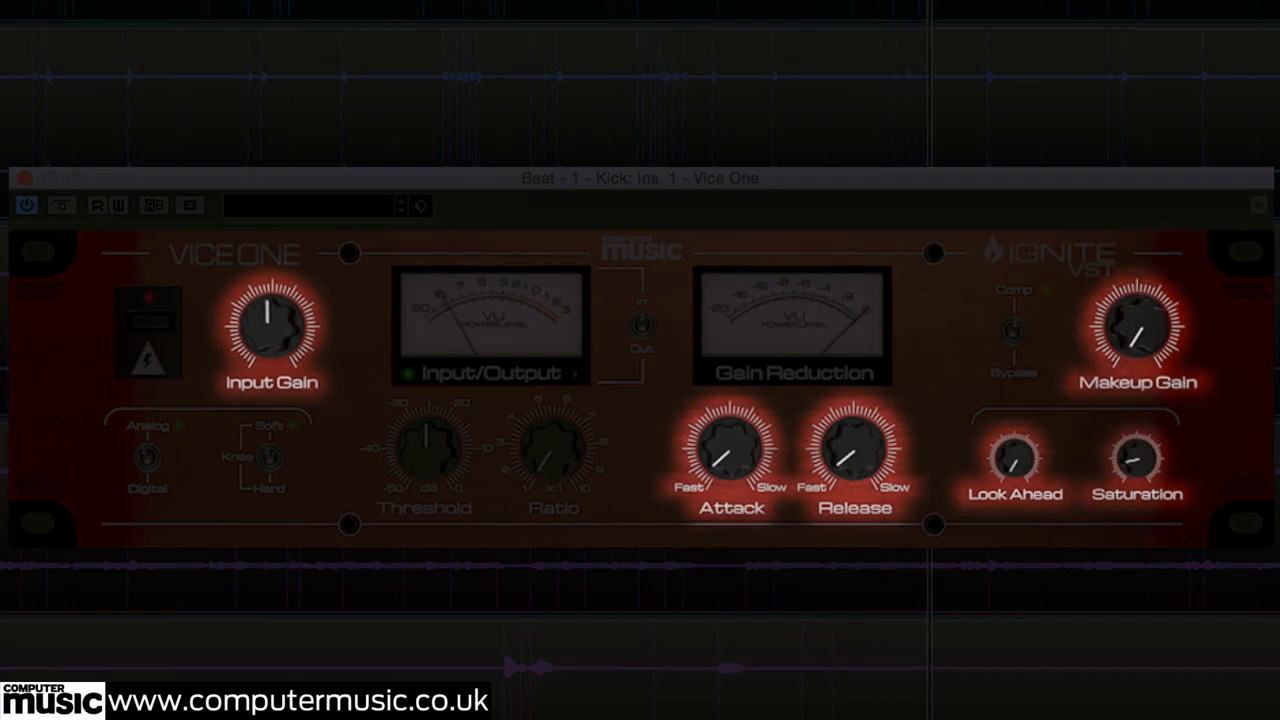
{"action": "mouse_move", "coordinate": [320, 324]}
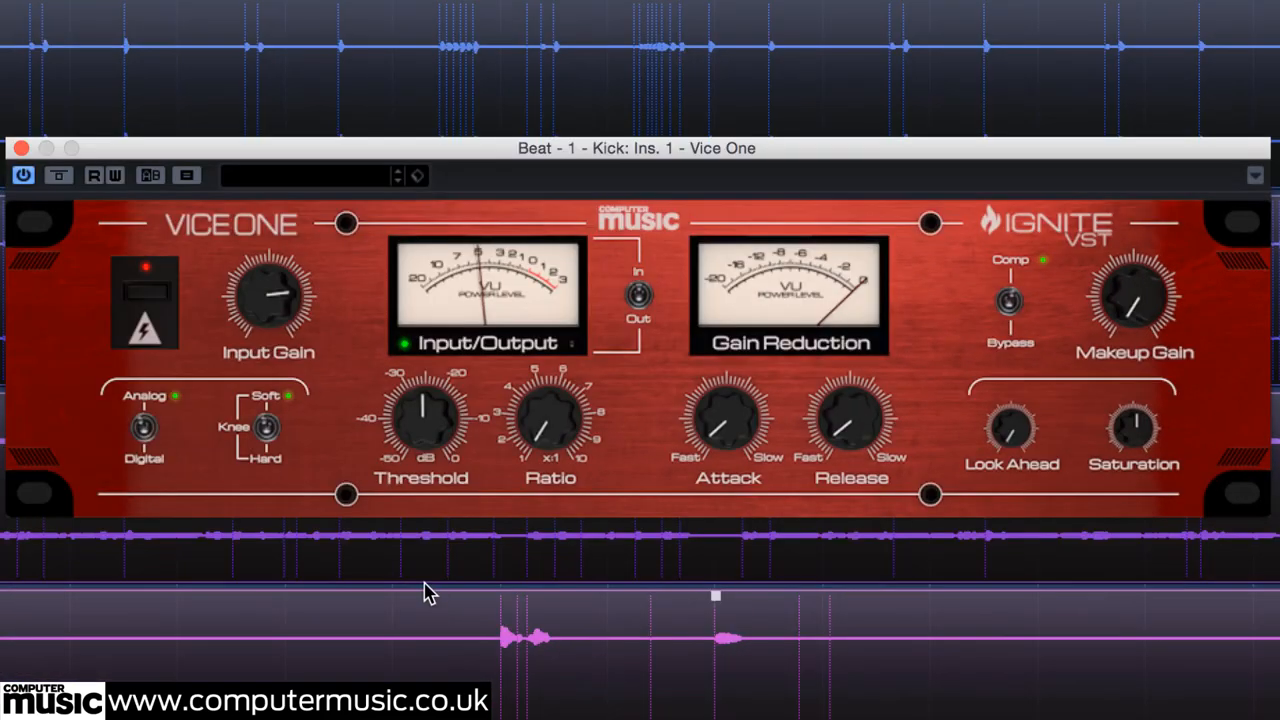
{"action": "mouse_move", "coordinate": [296, 616]}
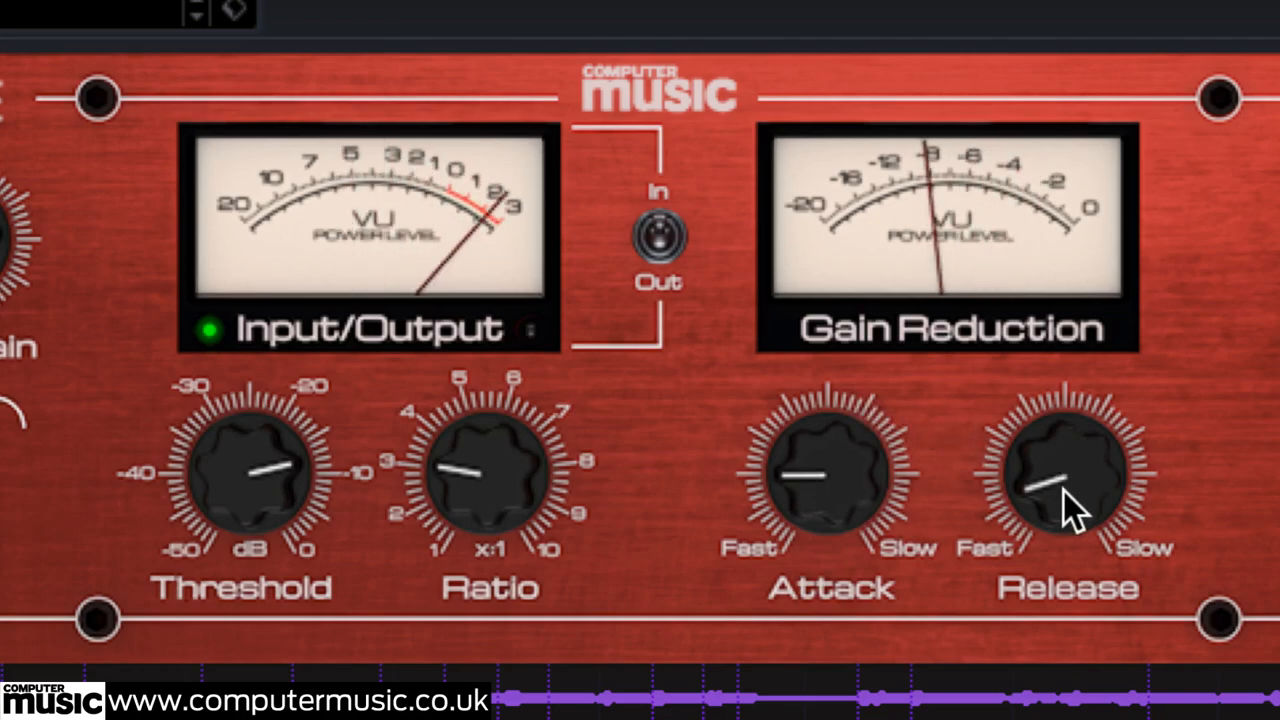
- Set the kick compressor's release so the Gain Reduction meter shows the kick being compressed
{"action": "left_click_drag", "start_coordinate": [1060, 500], "coordinate": [1064, 476]}
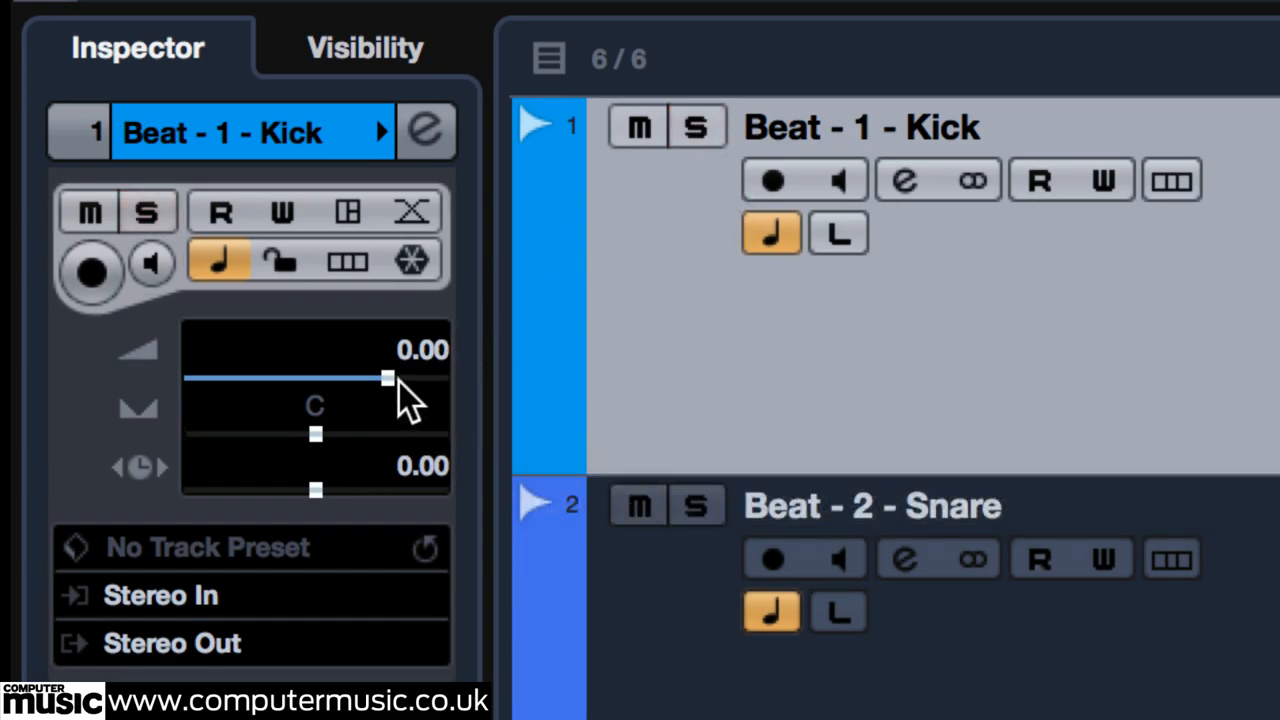
{"action": "mouse_move", "coordinate": [388, 380]}
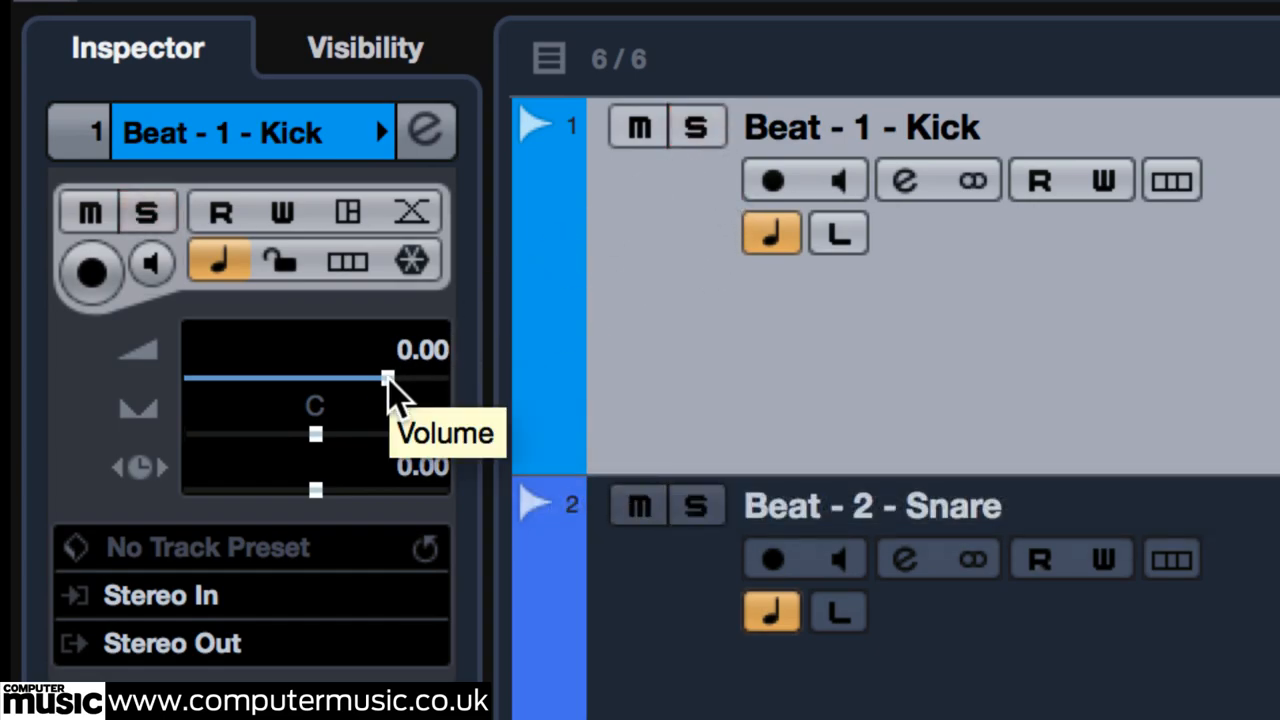
- Pull the Beat - 1 - Kick Inspector volume fader down to -2.75 dB
{"action": "left_click_drag", "start_coordinate": [388, 378], "coordinate": [358, 378]}
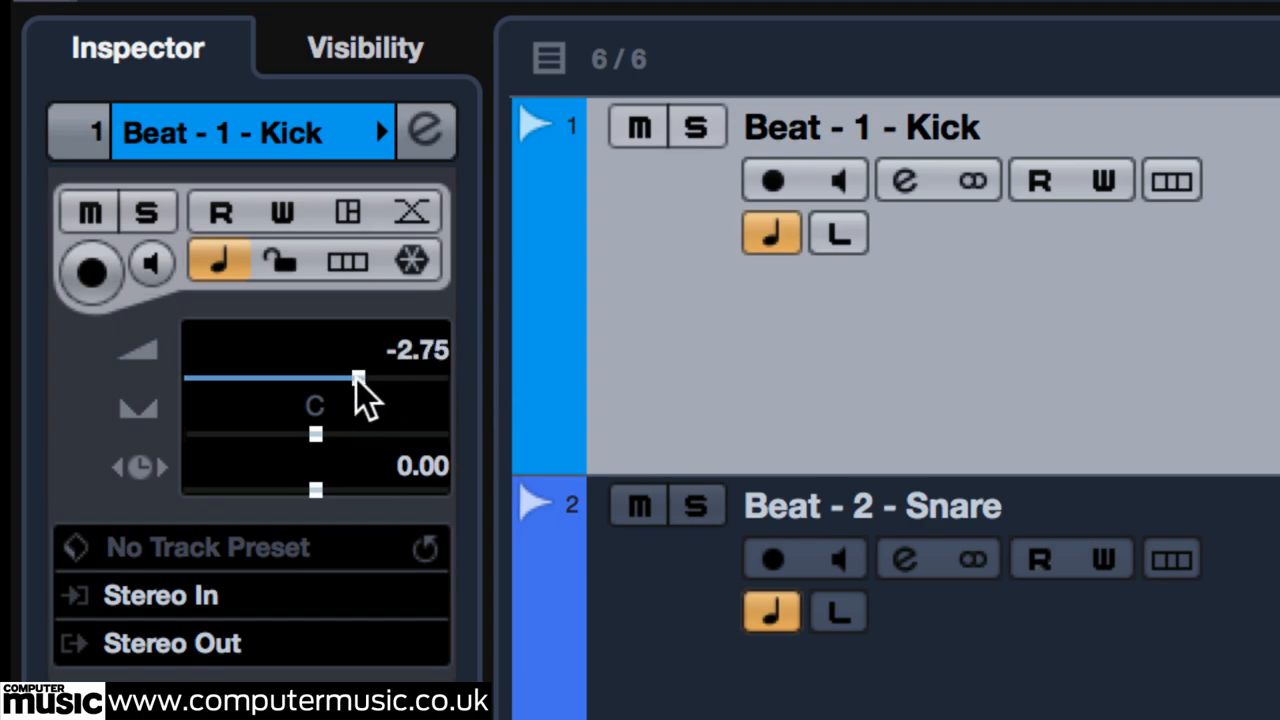
{"action": "left_click_drag", "start_coordinate": [360, 378], "coordinate": [340, 378]}
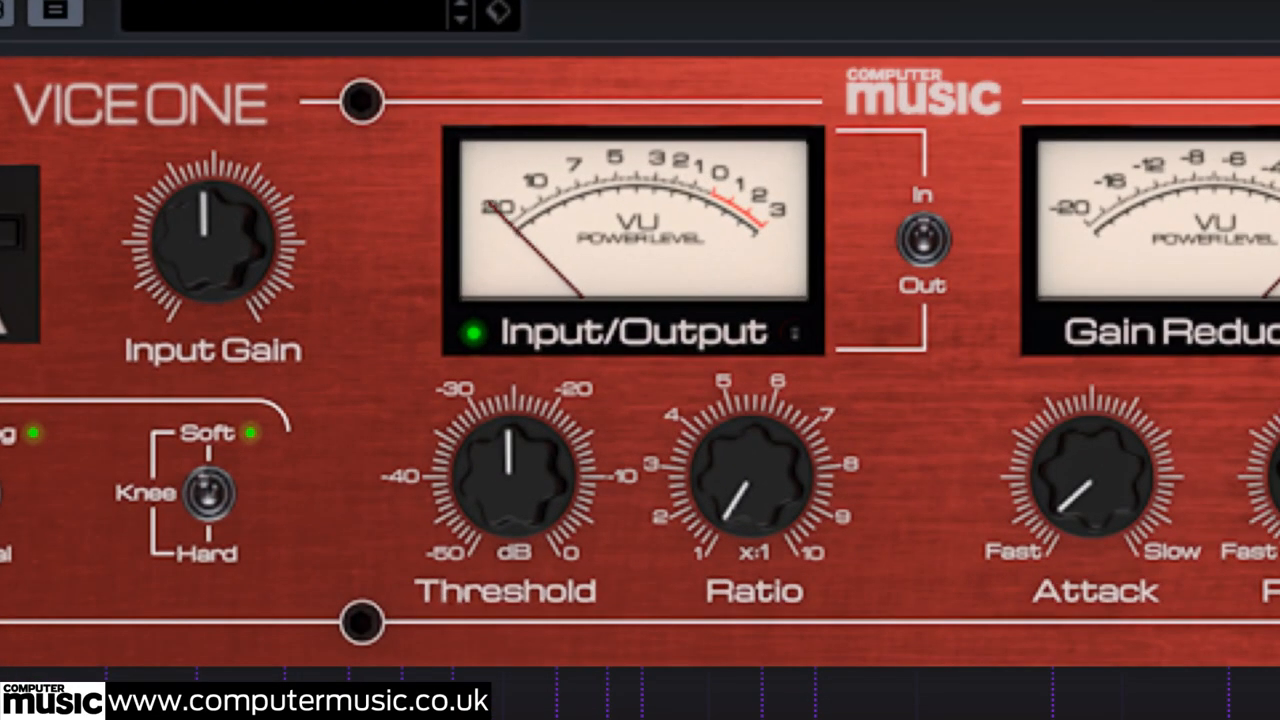
{"action": "mouse_move", "coordinate": [530, 516]}
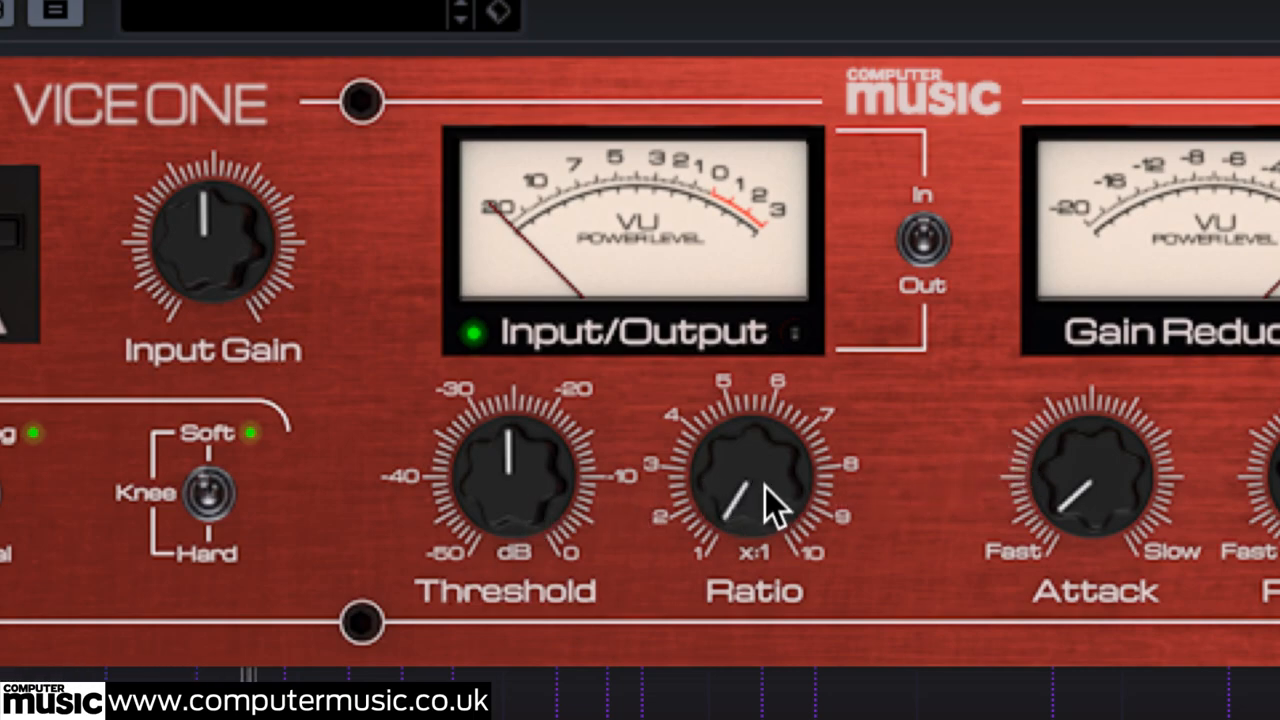
- Raise the Vice One ratio and attack, then flip Comp/Bypass to compare the compressed sound
{"action": "left_click_drag", "start_coordinate": [744, 500], "coordinate": [810, 290]}
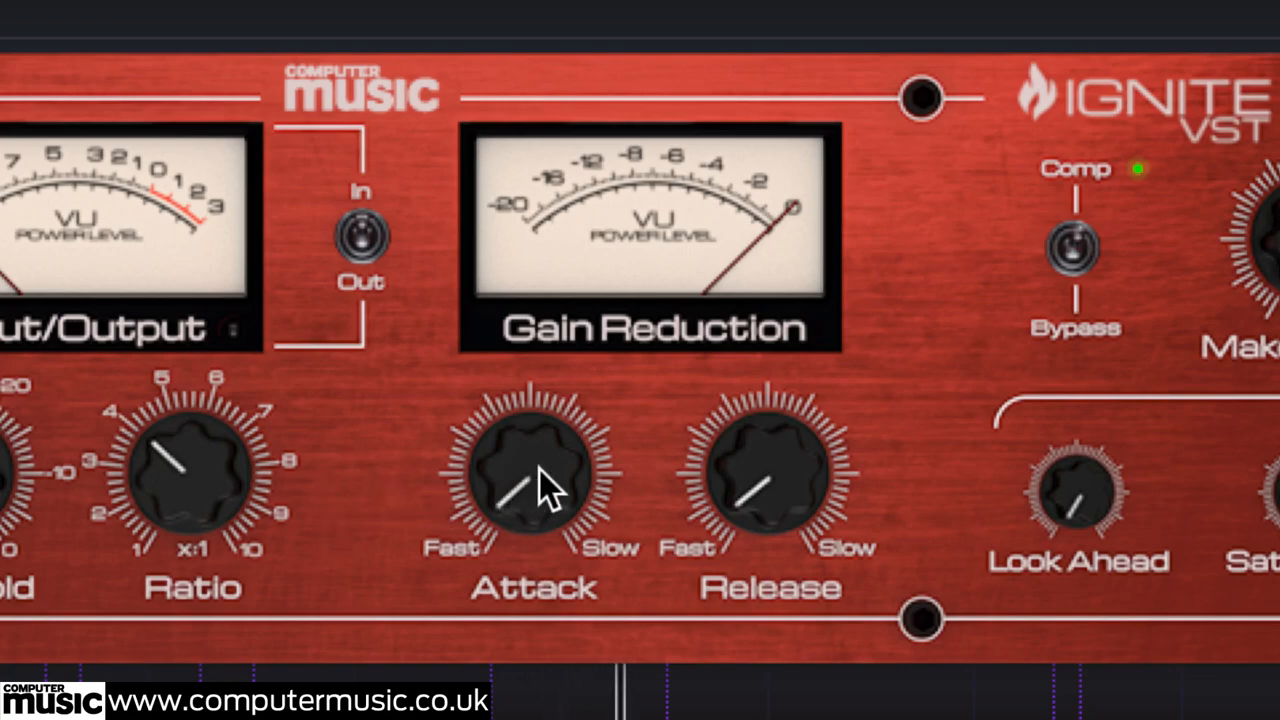
{"action": "mouse_move", "coordinate": [784, 504]}
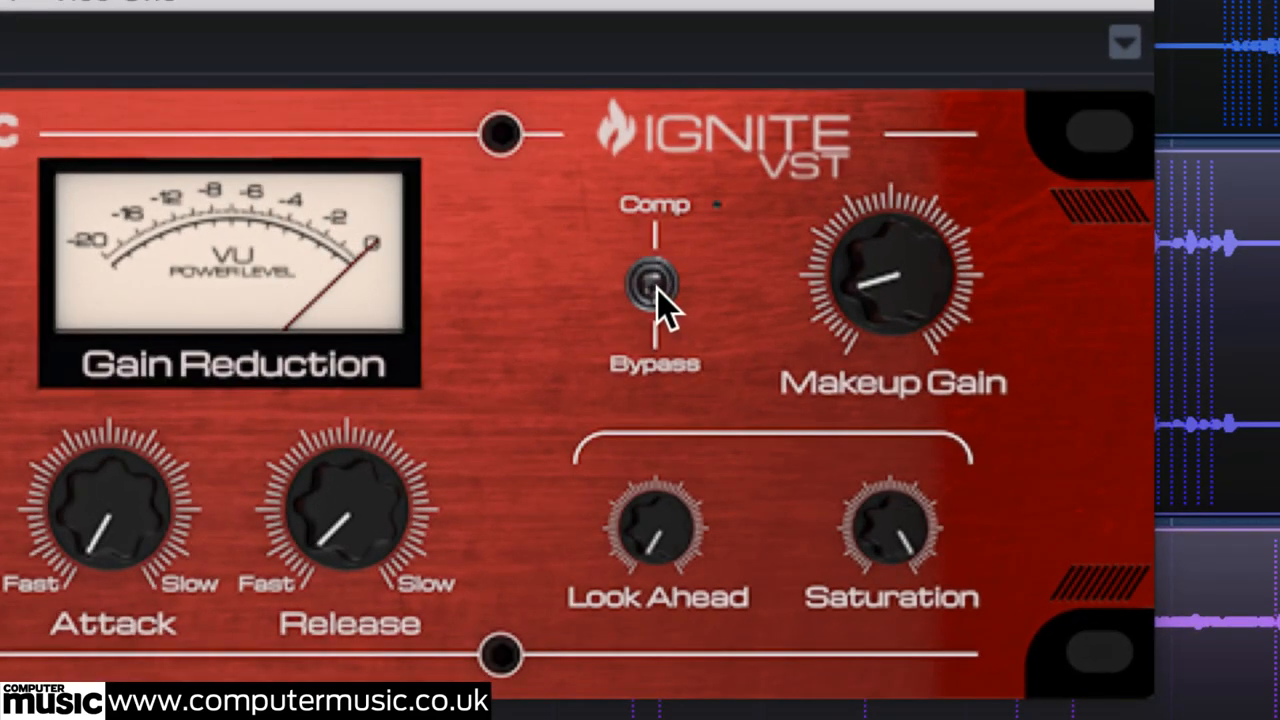
{"action": "left_click", "coordinate": [656, 284]}
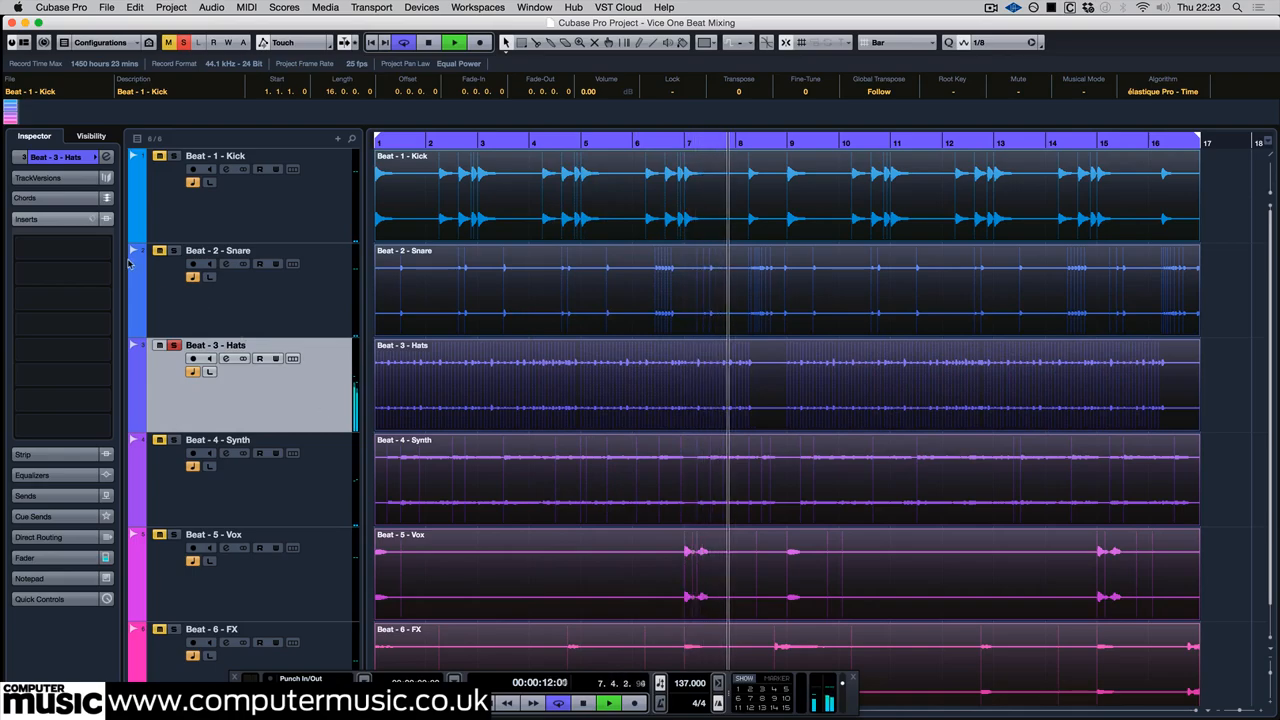
- On the Hats track's Vice One, lower threshold, raise ratio and set release for light gain reduction
{"action": "left_click", "coordinate": [56, 232]}
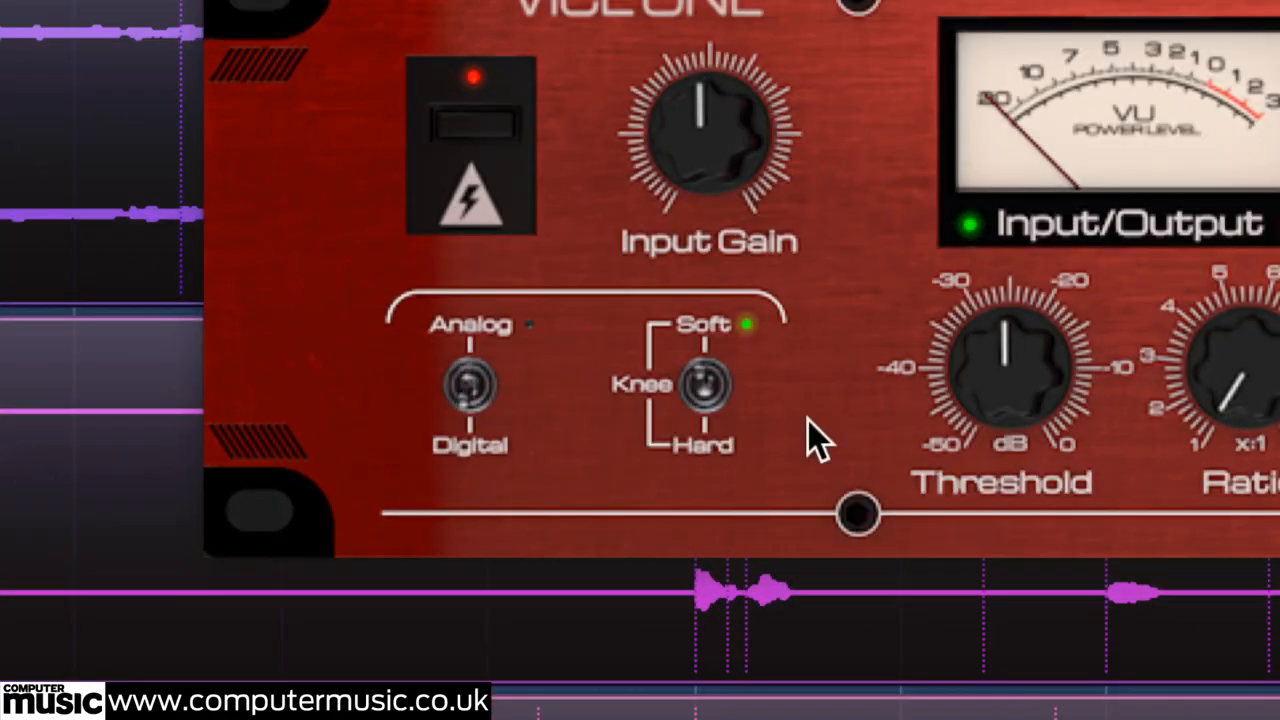
{"action": "left_click", "coordinate": [704, 384]}
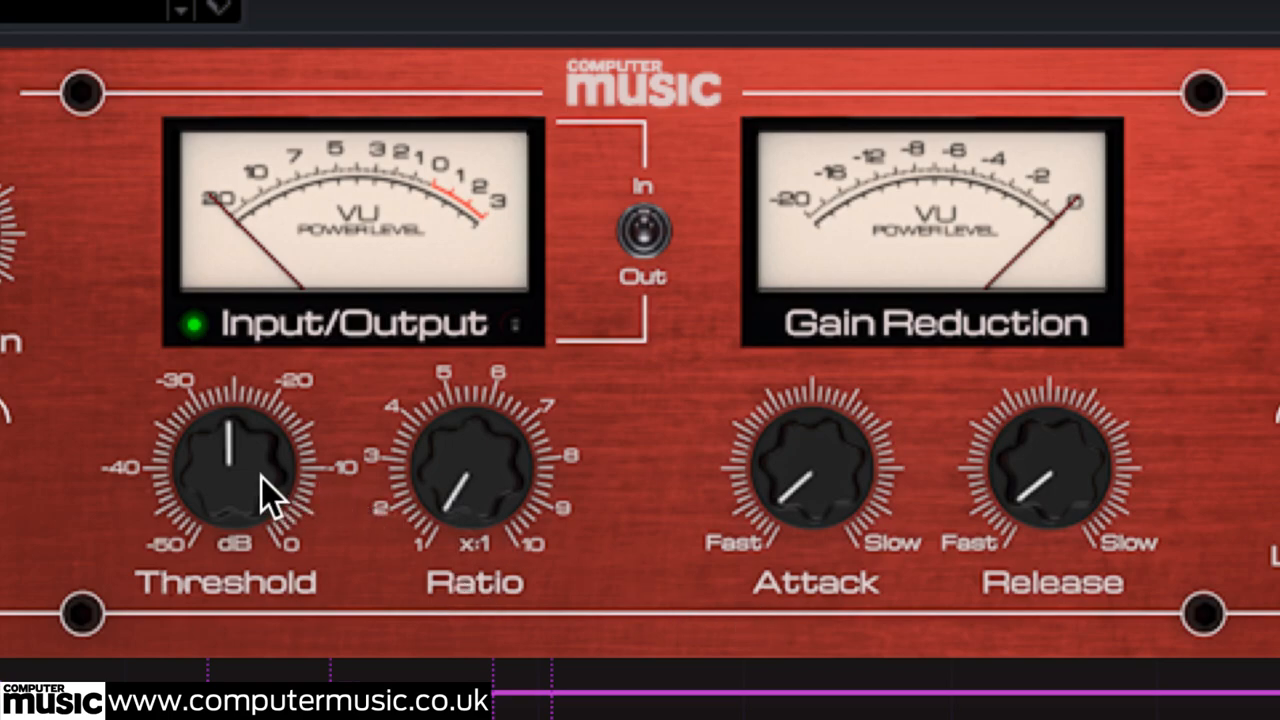
{"action": "left_click_drag", "start_coordinate": [270, 490], "coordinate": [256, 520]}
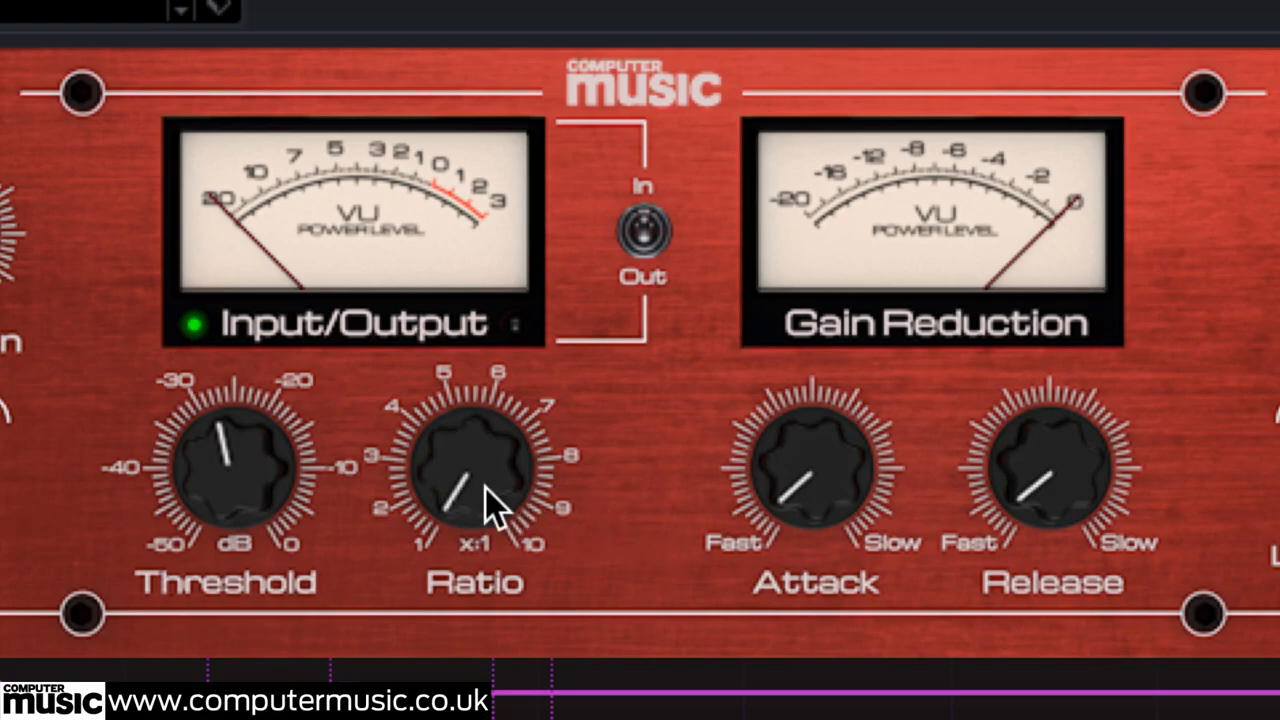
{"action": "left_click_drag", "start_coordinate": [490, 500], "coordinate": [480, 470]}
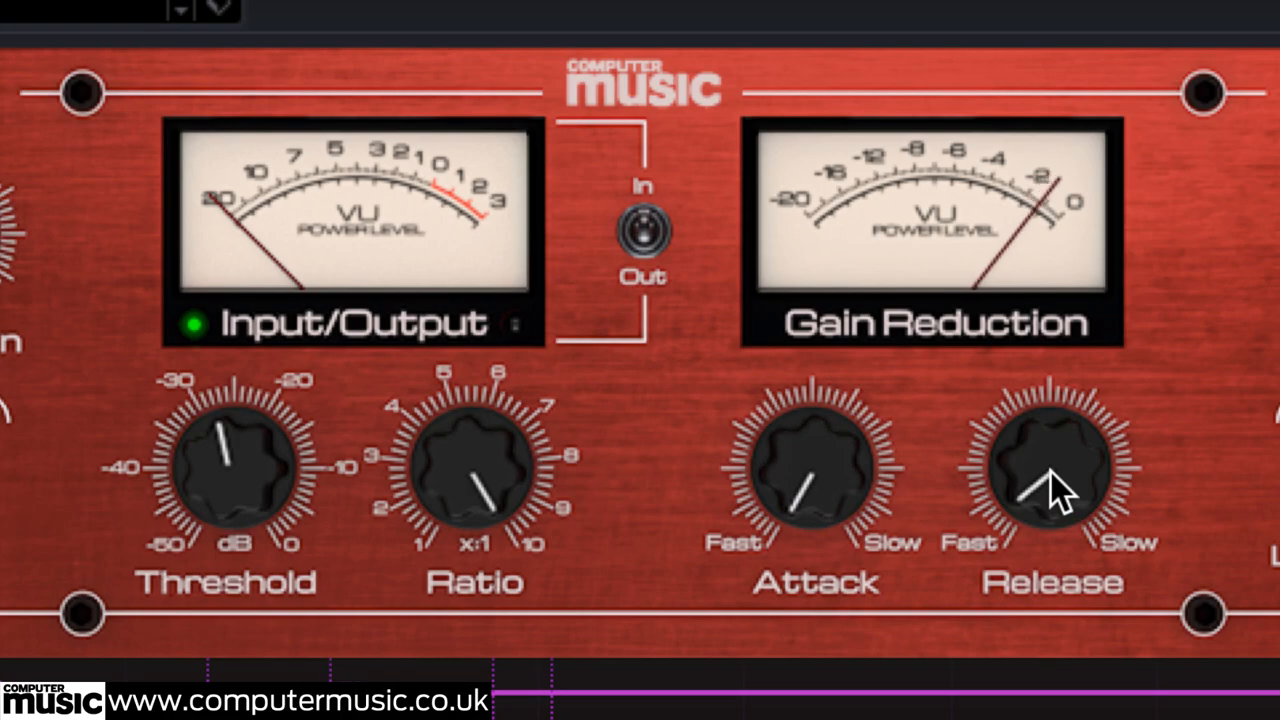
{"action": "left_click_drag", "start_coordinate": [1070, 470], "coordinate": [1050, 480]}
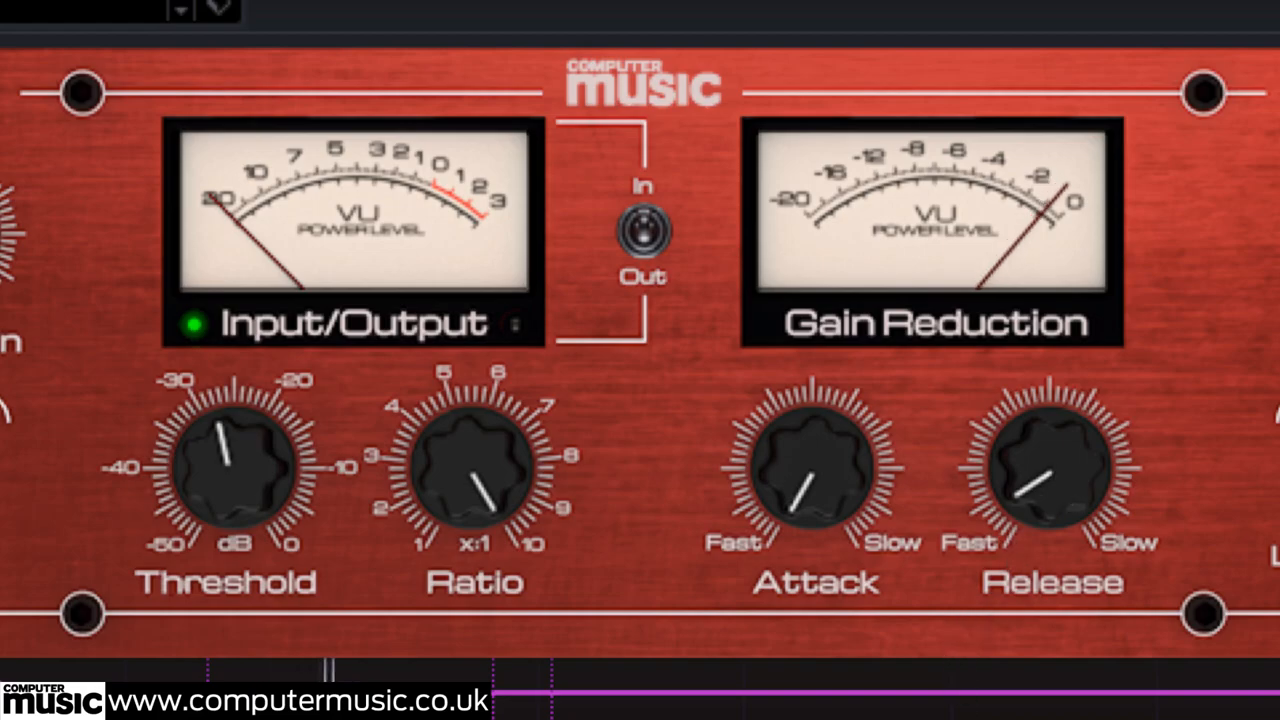
{"action": "mouse_move", "coordinate": [1250, 460]}
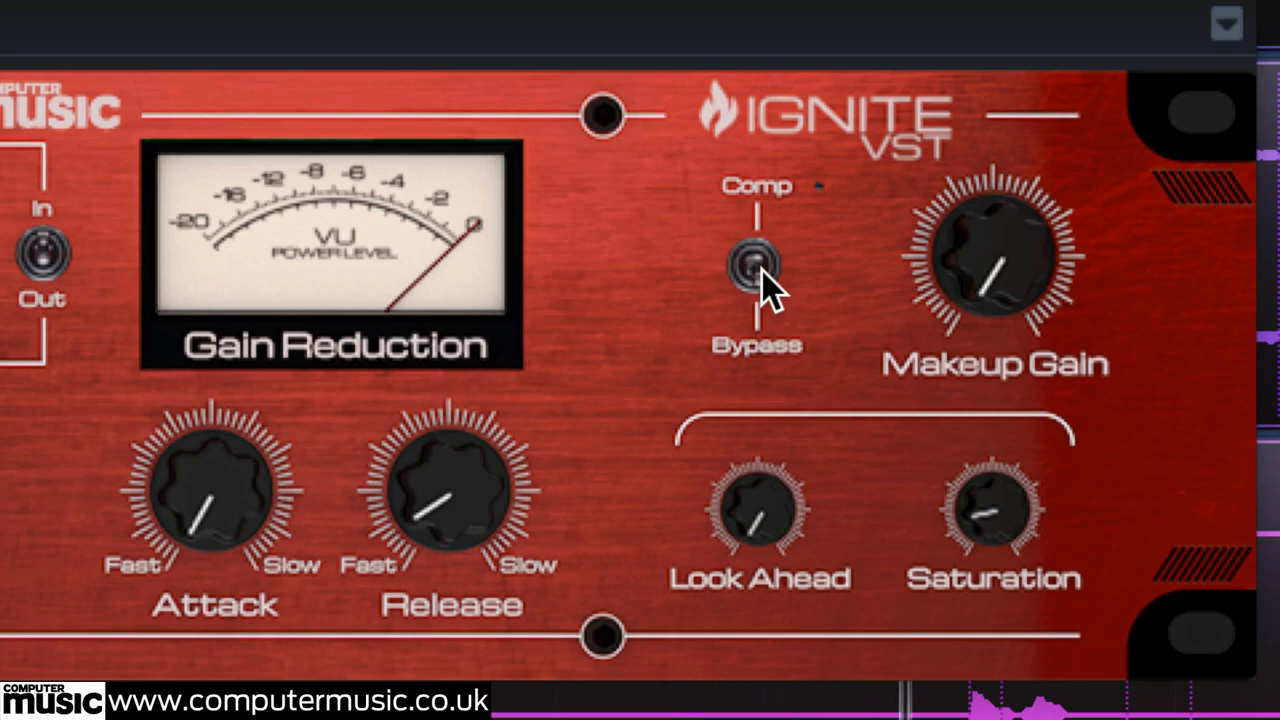
{"action": "left_click", "coordinate": [756, 264]}
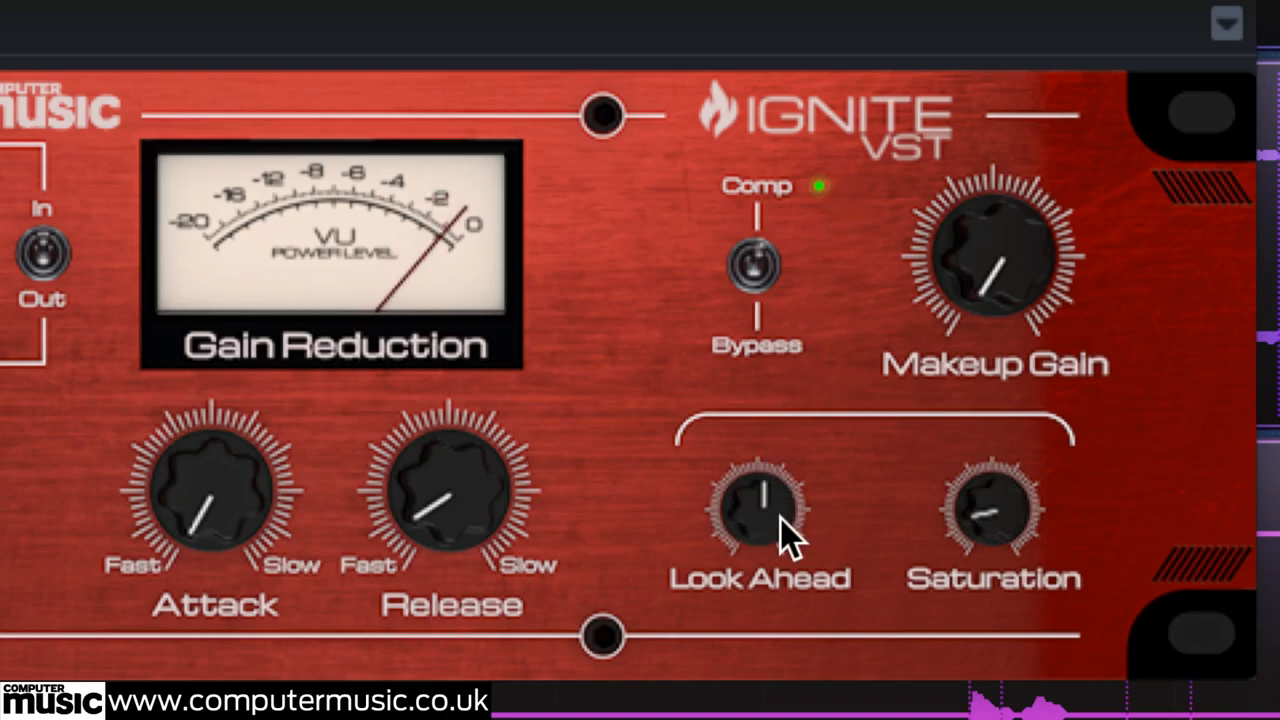
{"action": "left_click_drag", "start_coordinate": [758, 510], "coordinate": [748, 524]}
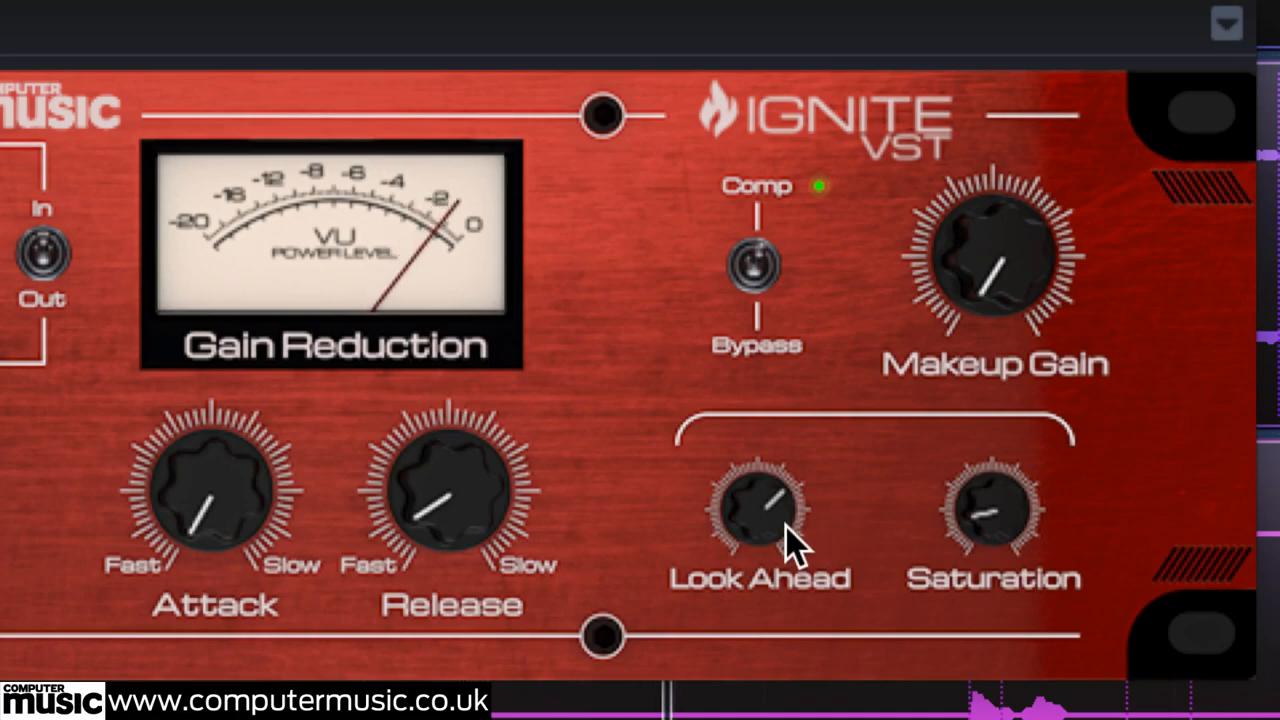
{"action": "mouse_move", "coordinate": [810, 556]}
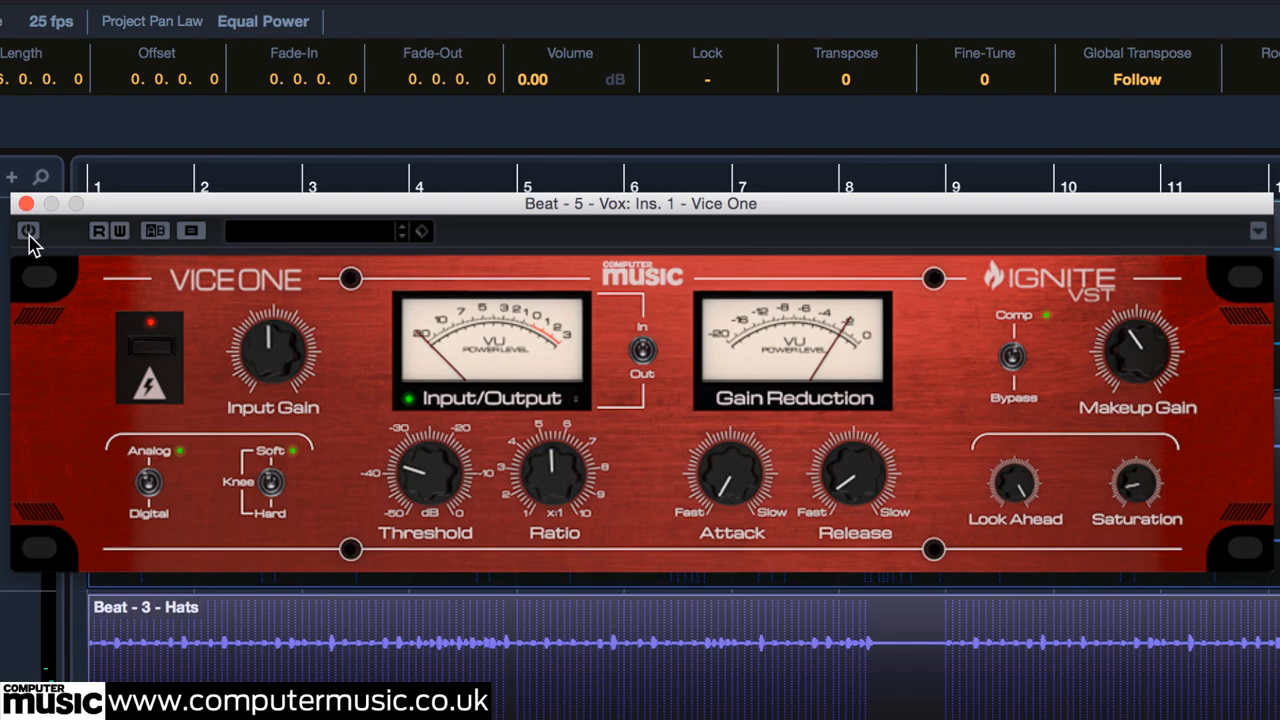
- Switch the Beat - 5 - Vox Vice One off and back on to compare the vocal
{"action": "left_click", "coordinate": [28, 232]}
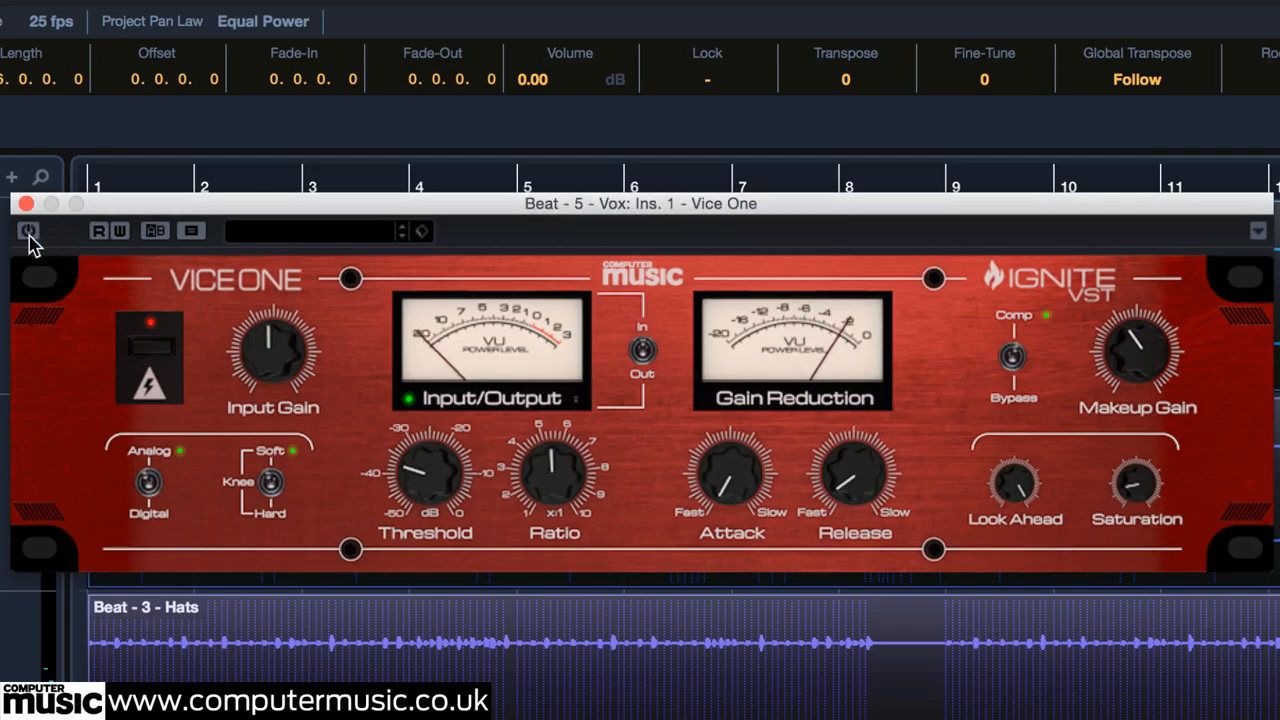
{"action": "left_click", "coordinate": [28, 232]}
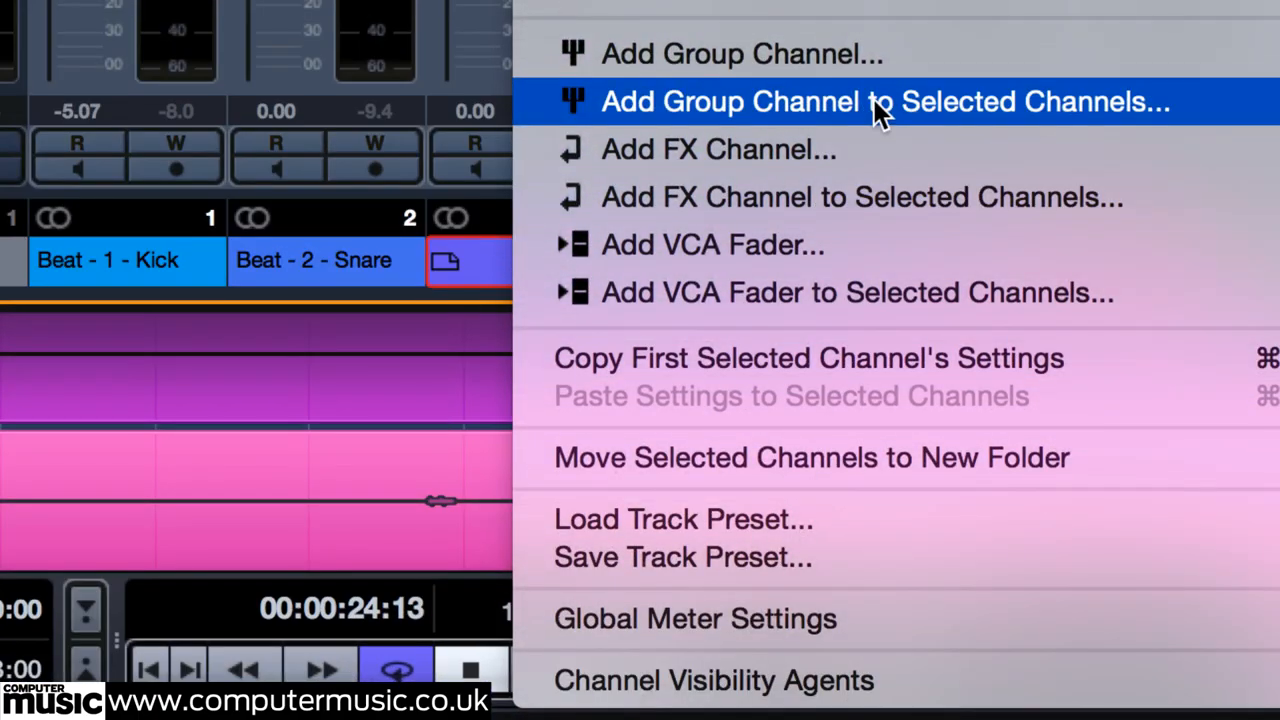
- Add a Drum Bus group channel for the selected drums and set its Vice One ratio
{"action": "left_click", "coordinate": [878, 100]}
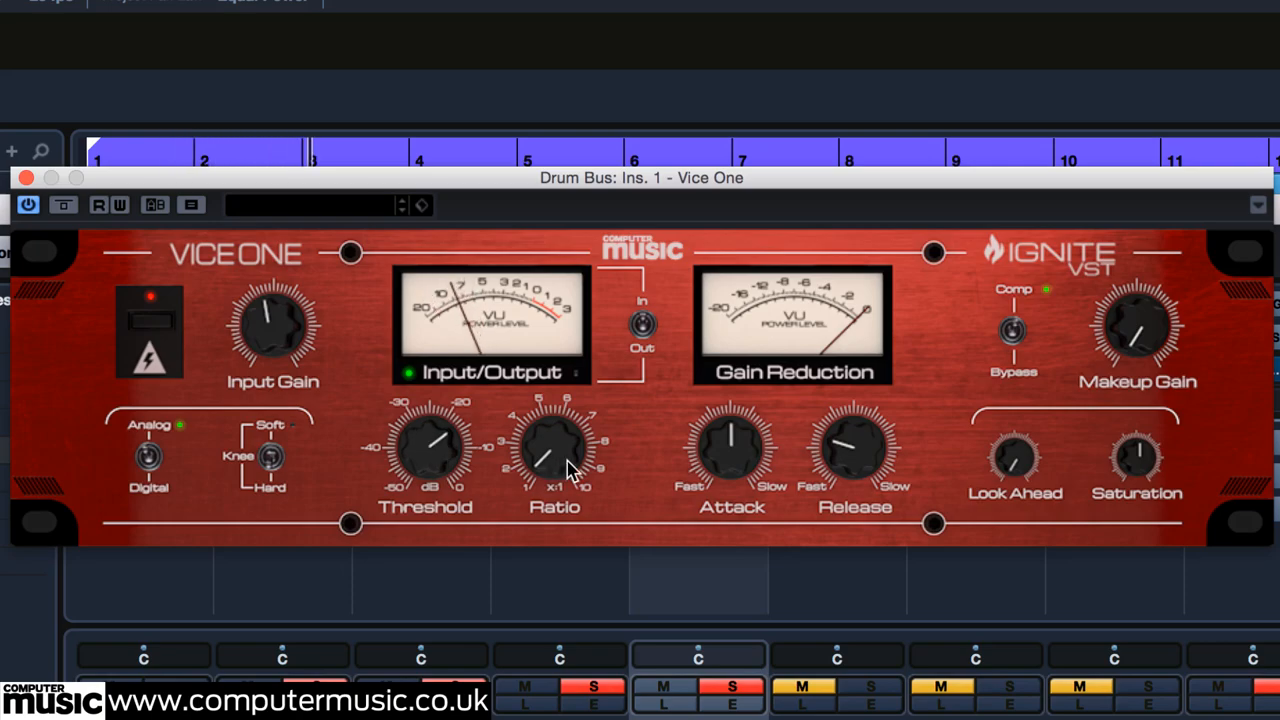
{"action": "left_click_drag", "start_coordinate": [556, 450], "coordinate": [424, 450]}
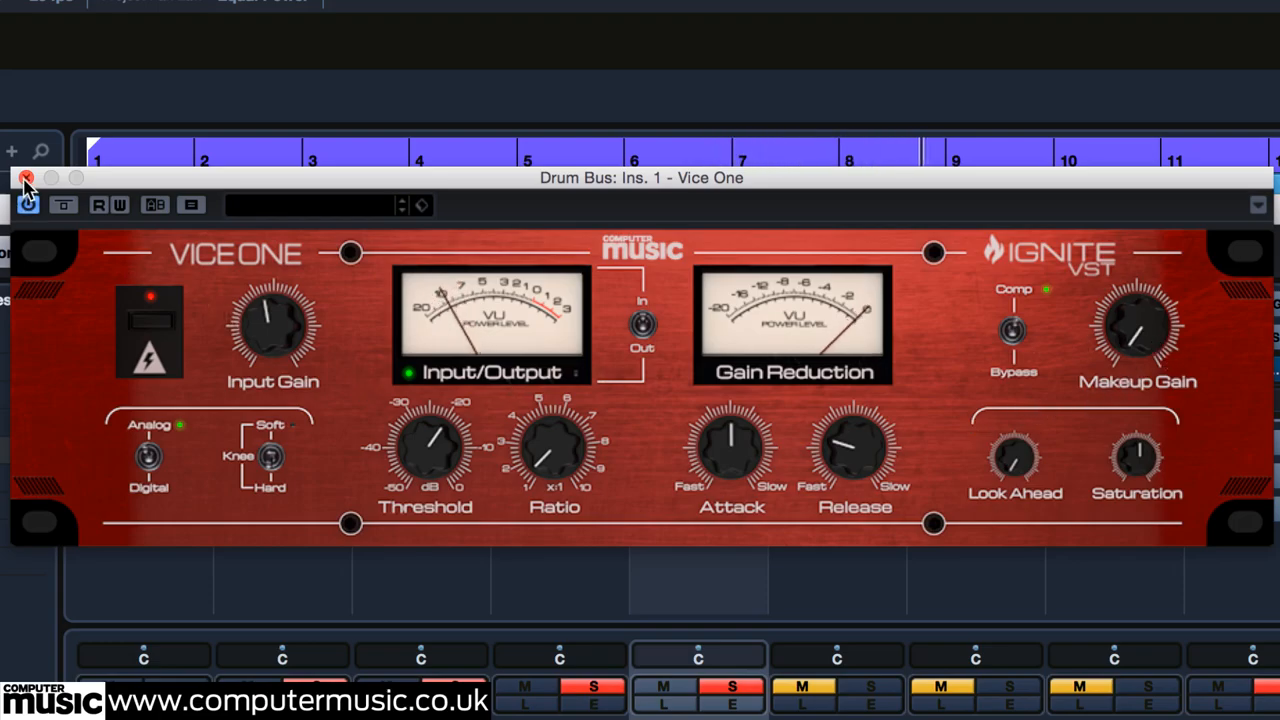
- Close the Drum Bus plug-in, start playback and bring up the effect list for an empty Stereo Out insert
{"action": "left_click", "coordinate": [26, 178]}
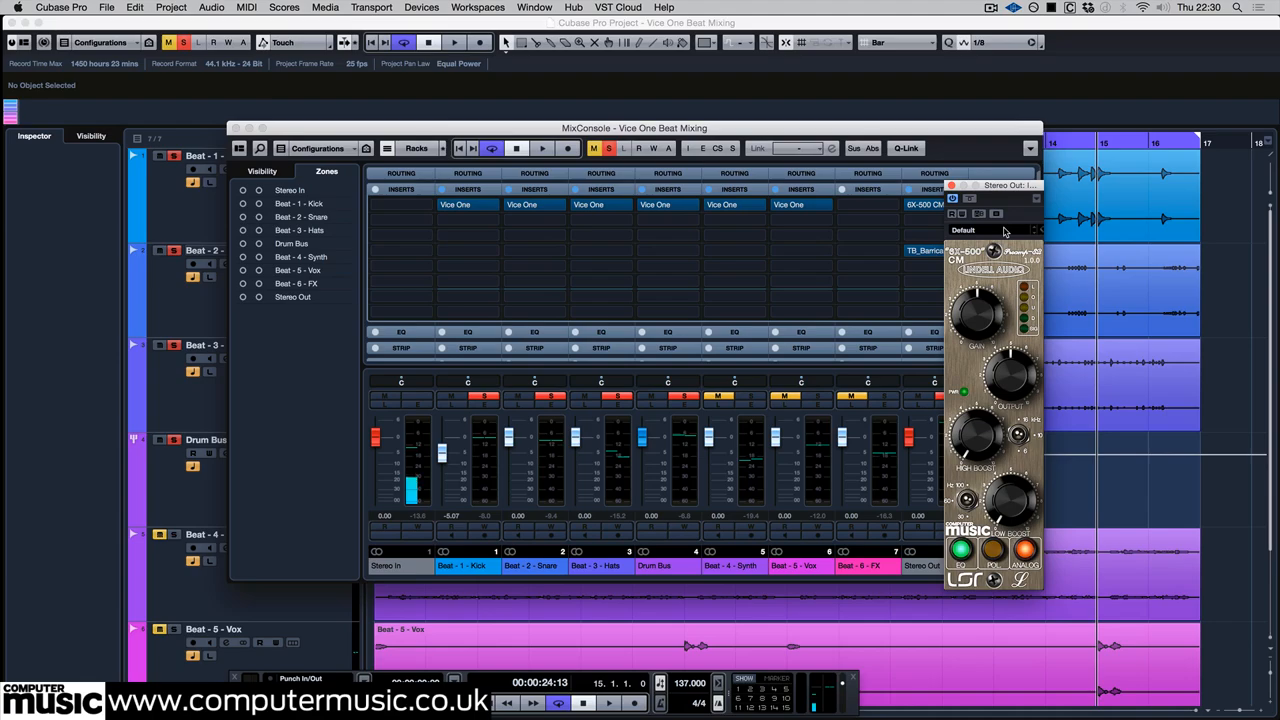
{"action": "mouse_move", "coordinate": [1032, 464]}
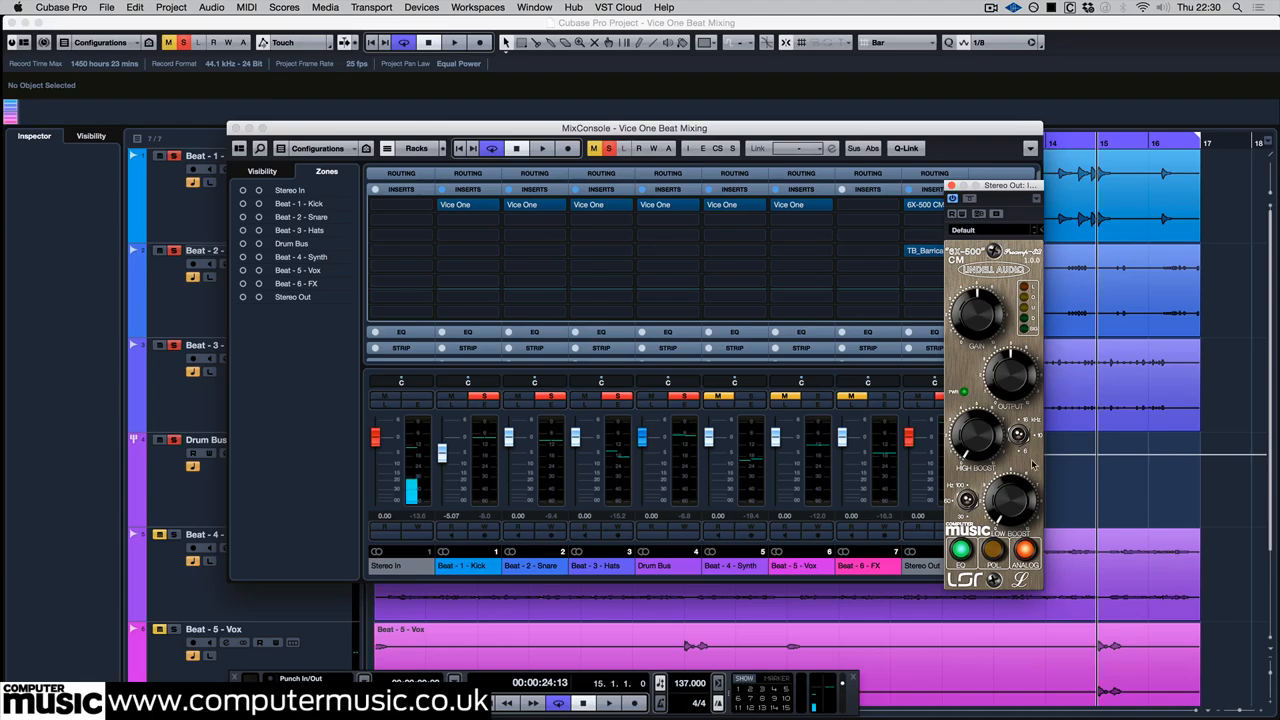
{"action": "left_click", "coordinate": [452, 42]}
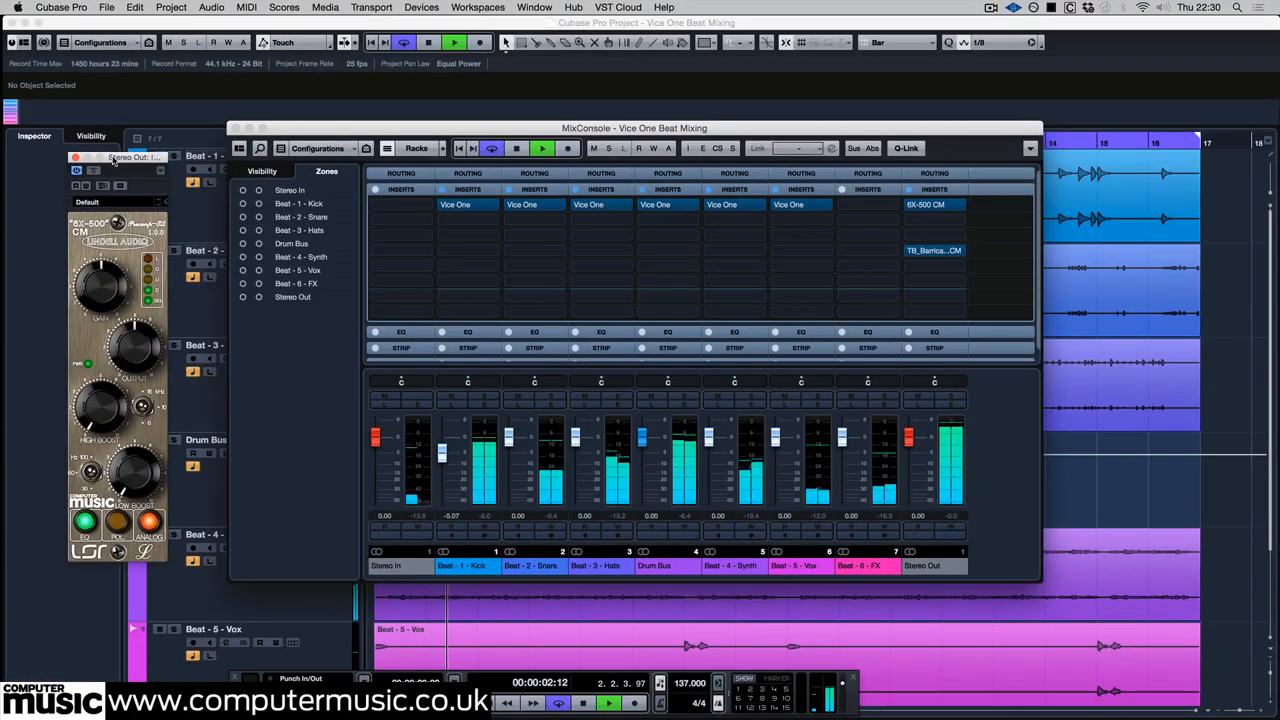
{"action": "left_click", "coordinate": [932, 218]}
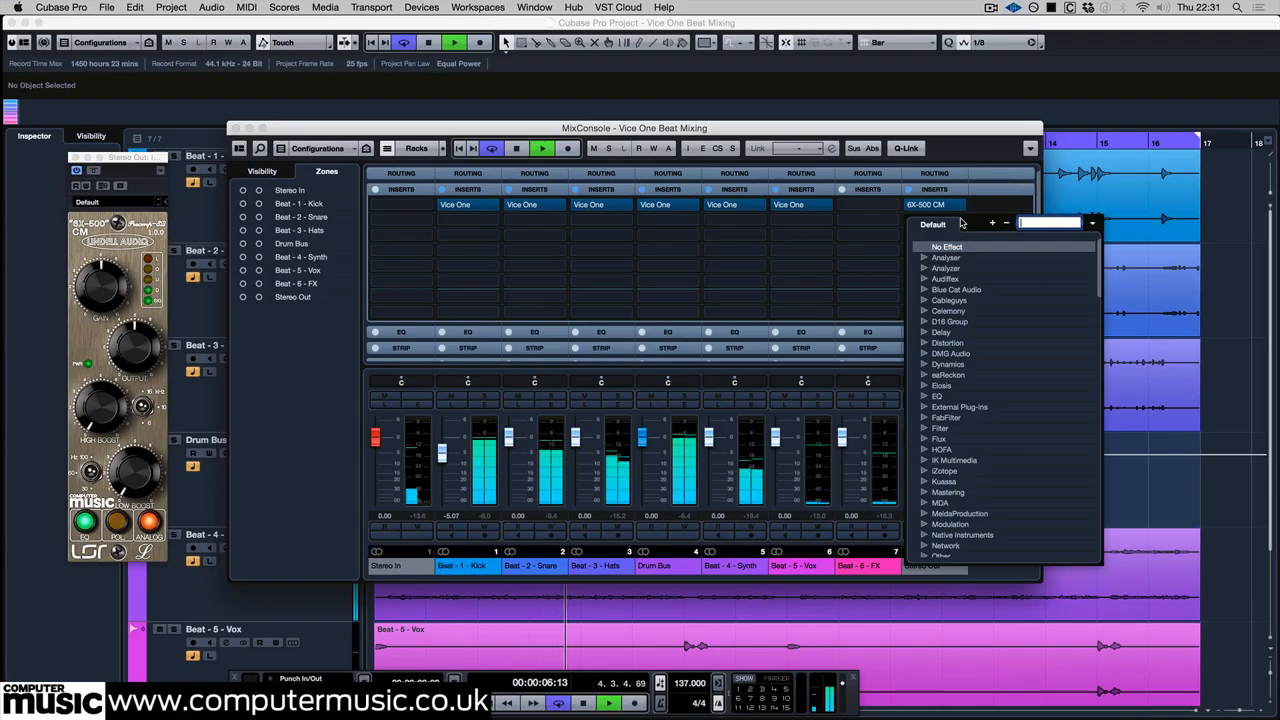
{"action": "type", "text": "pth"}
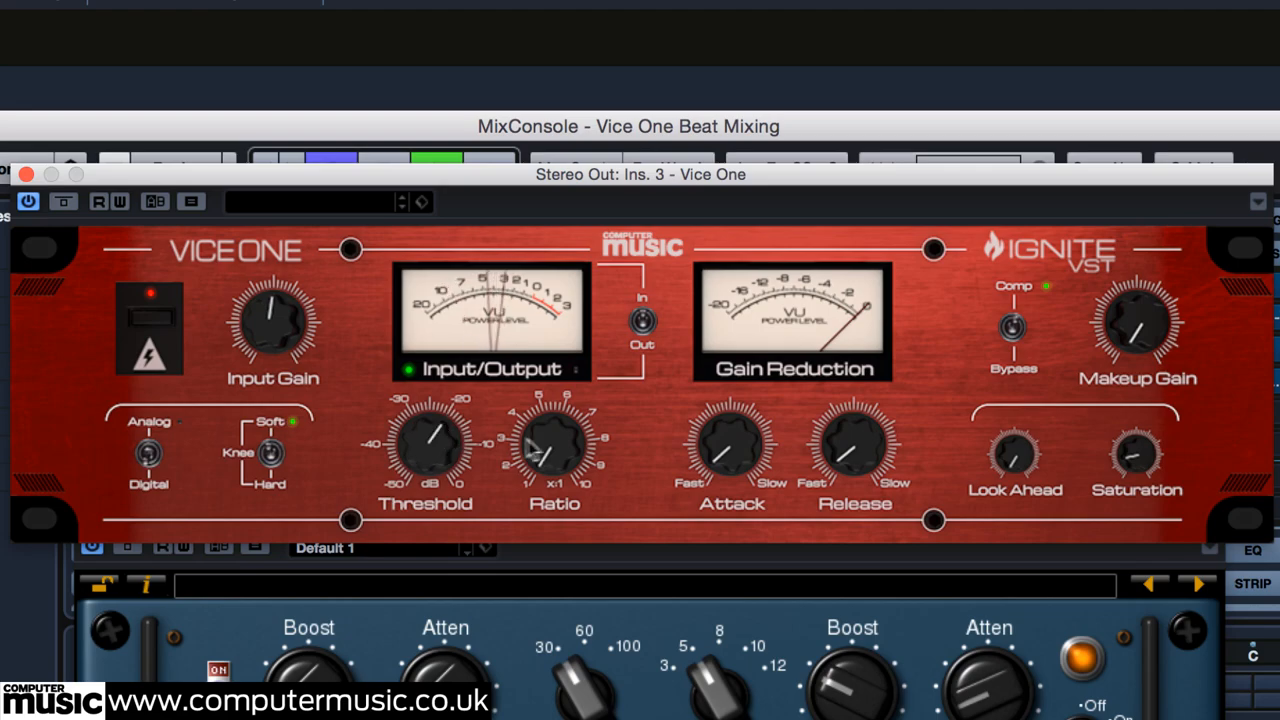
- Adjust the Stereo Out Ins. 3 Vice One knobs with the Knee set to Soft
{"action": "left_click_drag", "start_coordinate": [530, 450], "coordinate": [556, 444]}
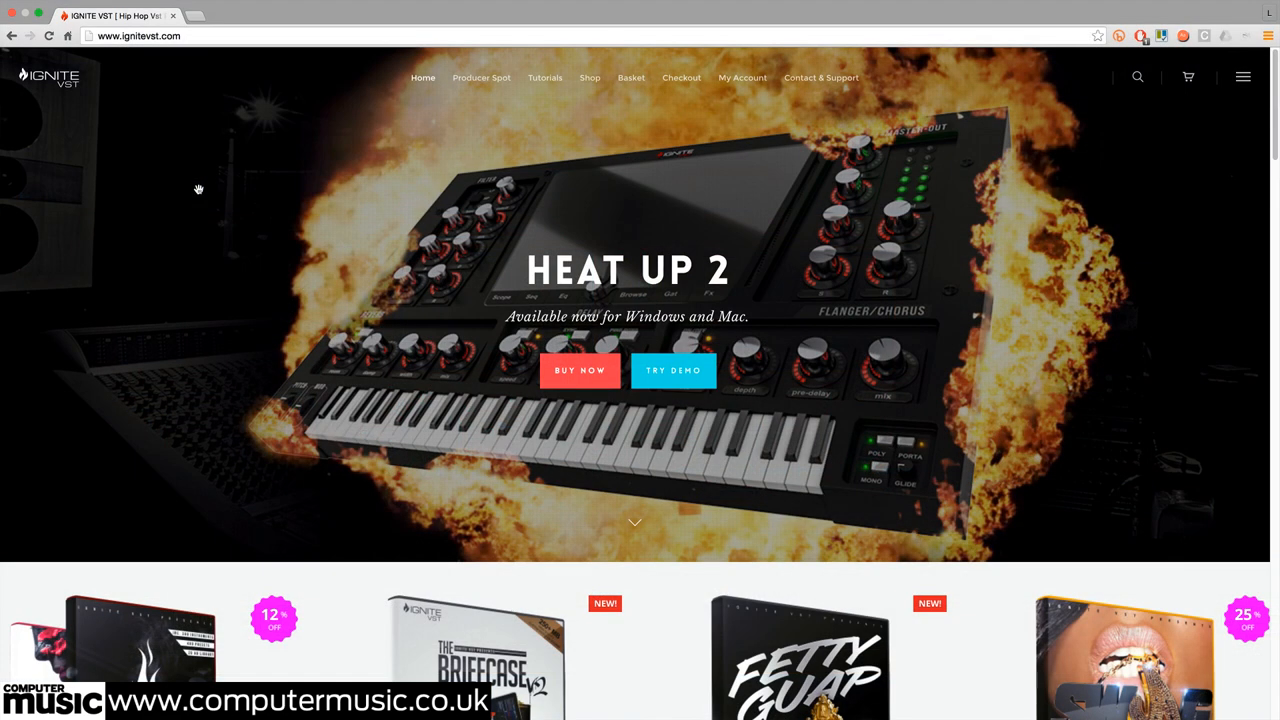
{"action": "mouse_move", "coordinate": [260, 302]}
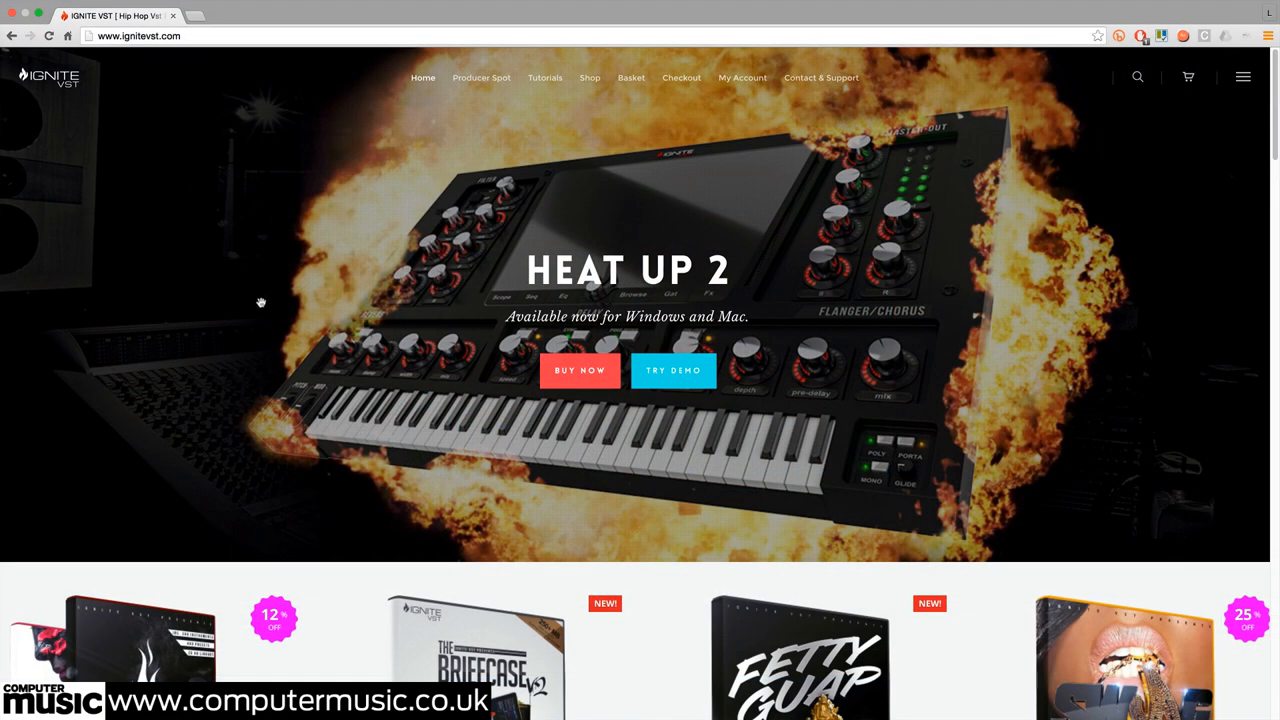
- Scroll the ignitevst.com homepage past the product grid to the Buy Heat Up 2 offer
{"action": "scroll", "scroll_direction": "down", "scroll_amount": 3}
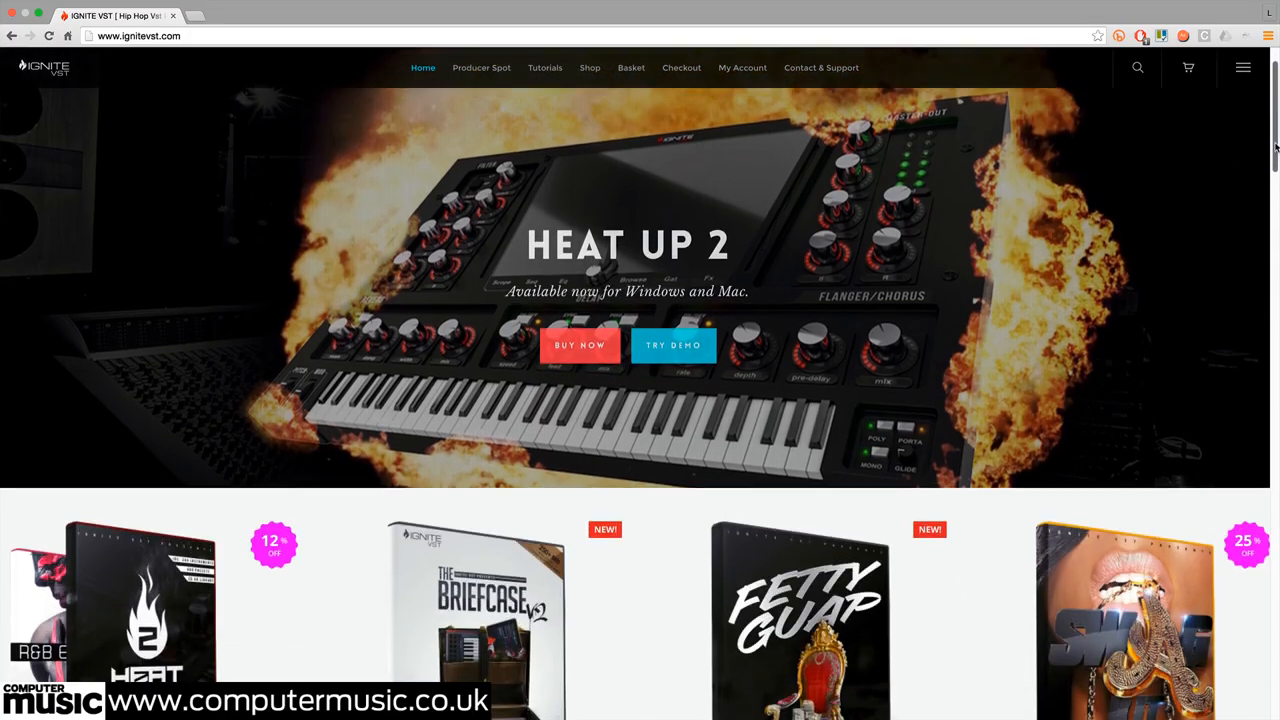
{"action": "scroll", "scroll_direction": "down", "scroll_amount": 3}
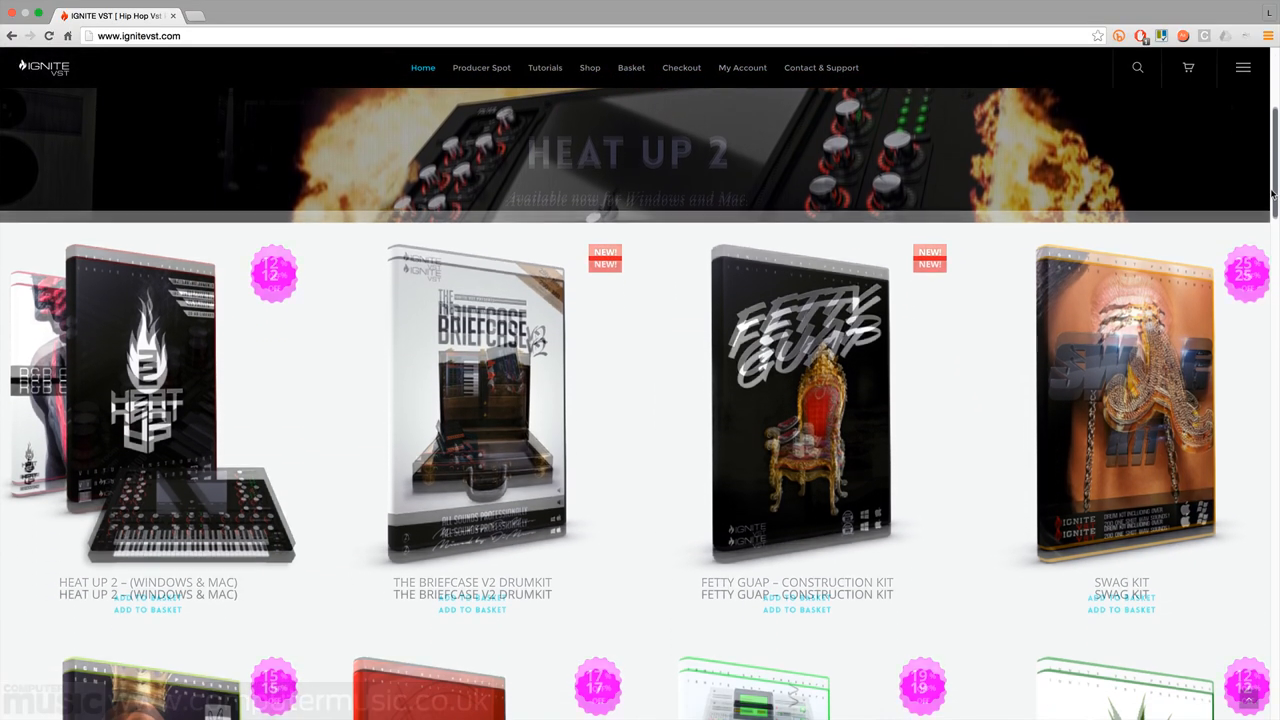
{"action": "scroll", "scroll_direction": "down", "scroll_amount": 3}
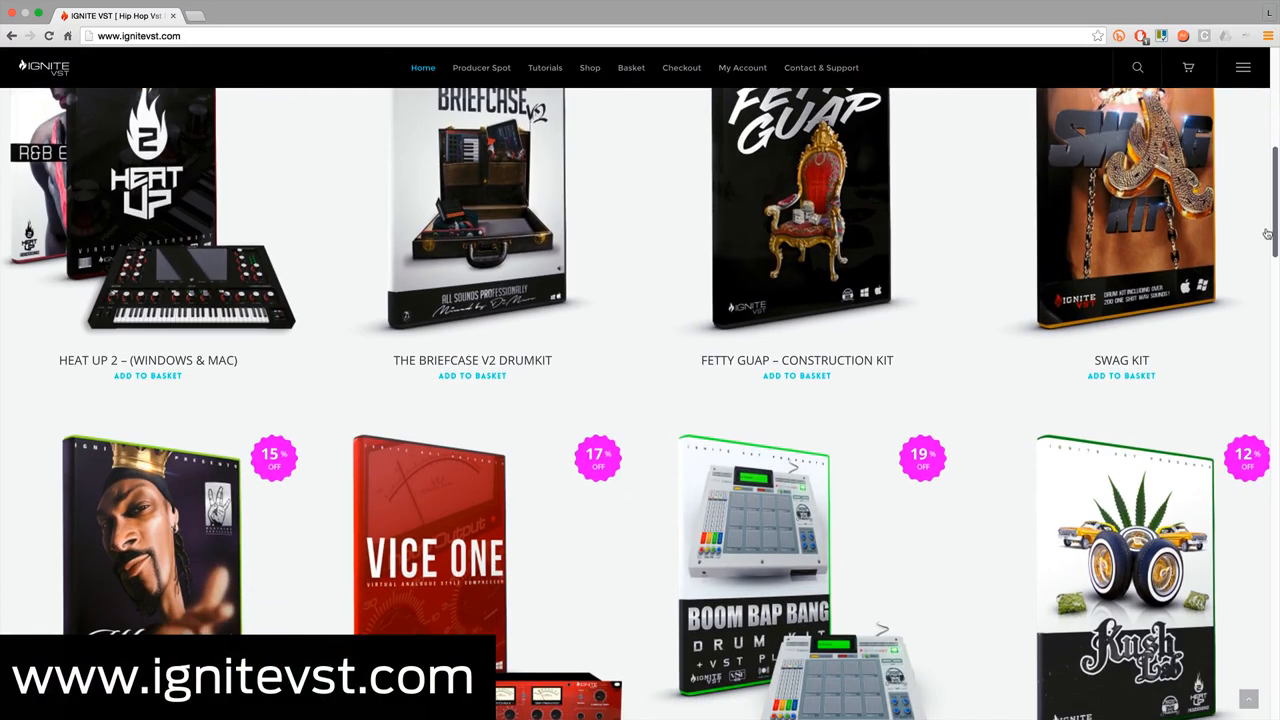
{"action": "scroll", "scroll_direction": "down", "scroll_amount": 3}
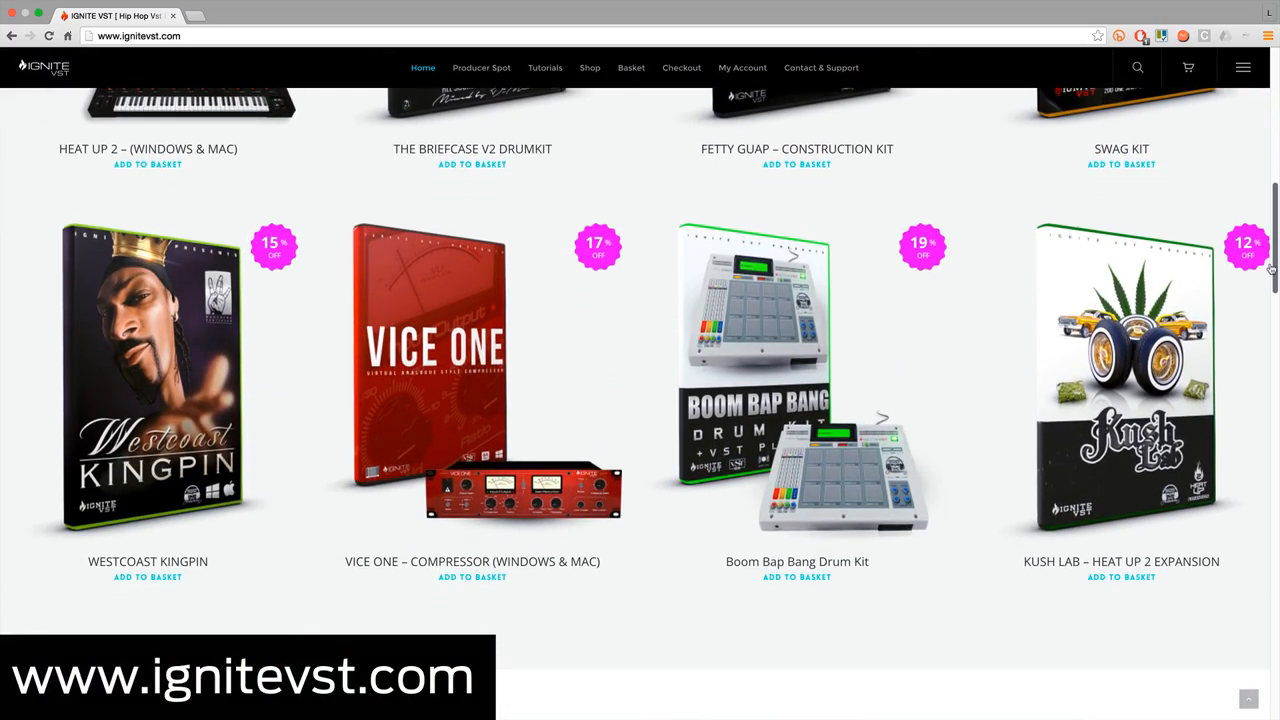
{"action": "scroll", "scroll_direction": "down", "scroll_amount": 3}
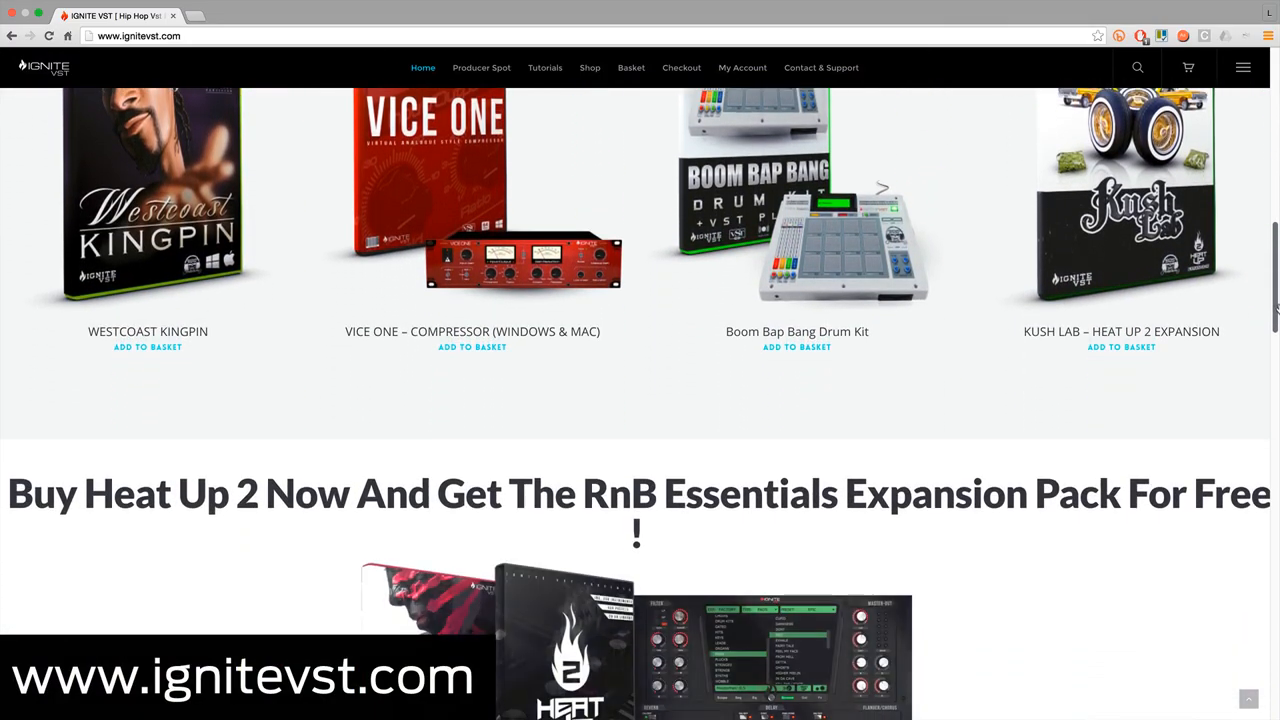
{"action": "scroll", "scroll_direction": "down", "scroll_amount": 3}
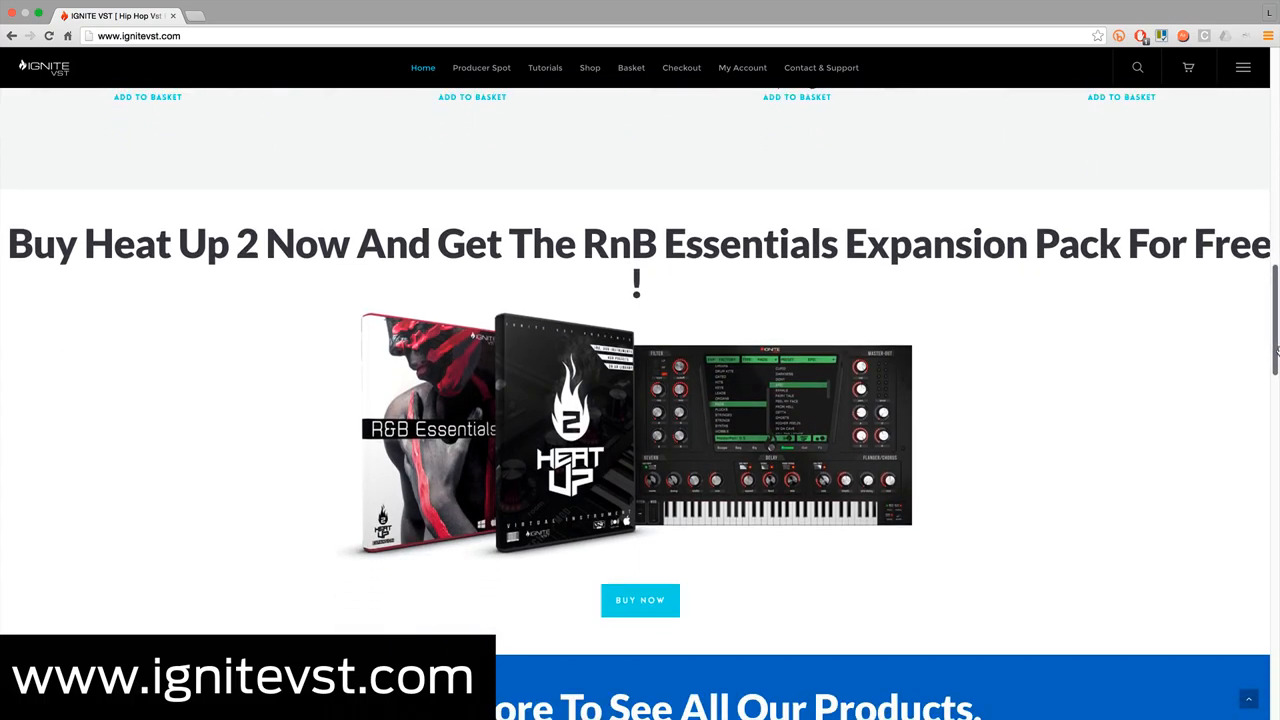